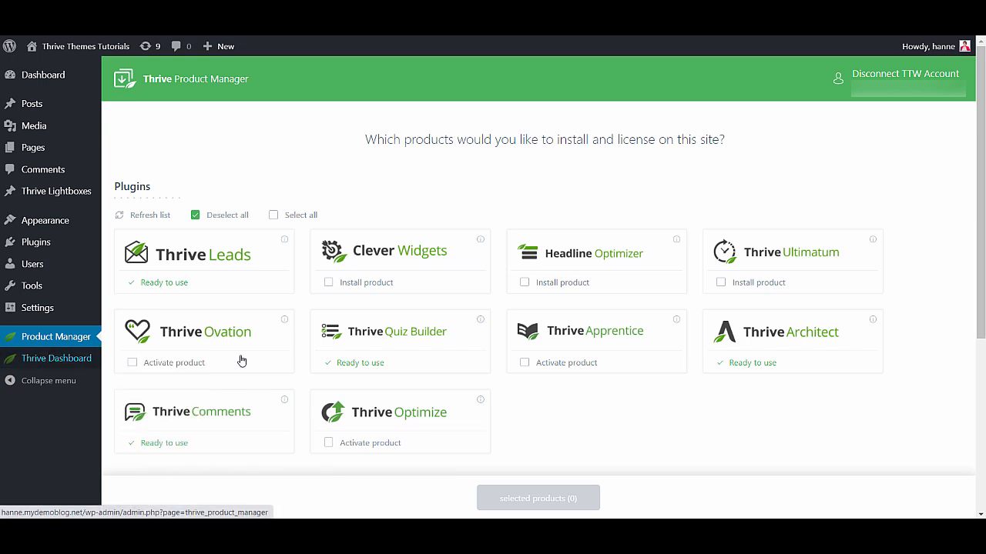
mouse_move(864, 352)
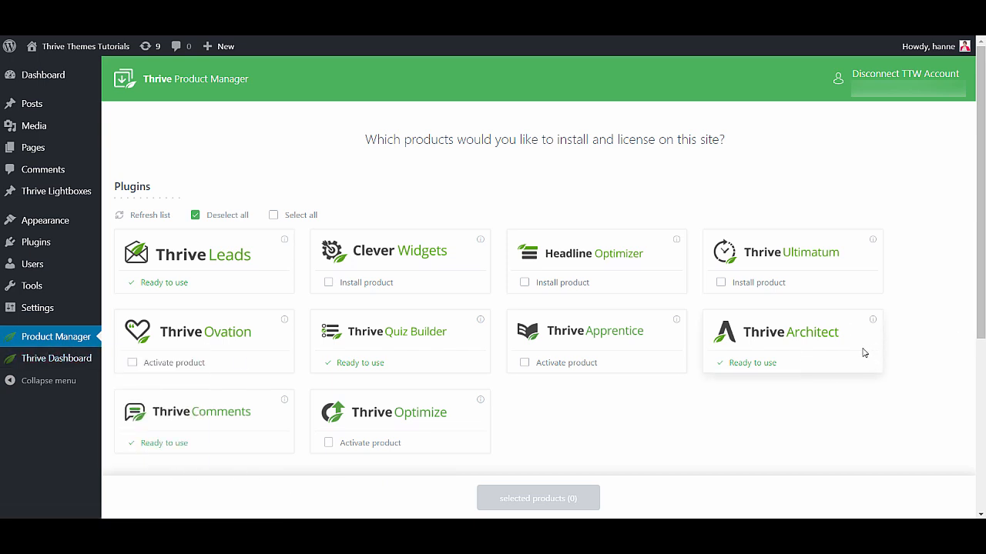
mouse_move(804, 270)
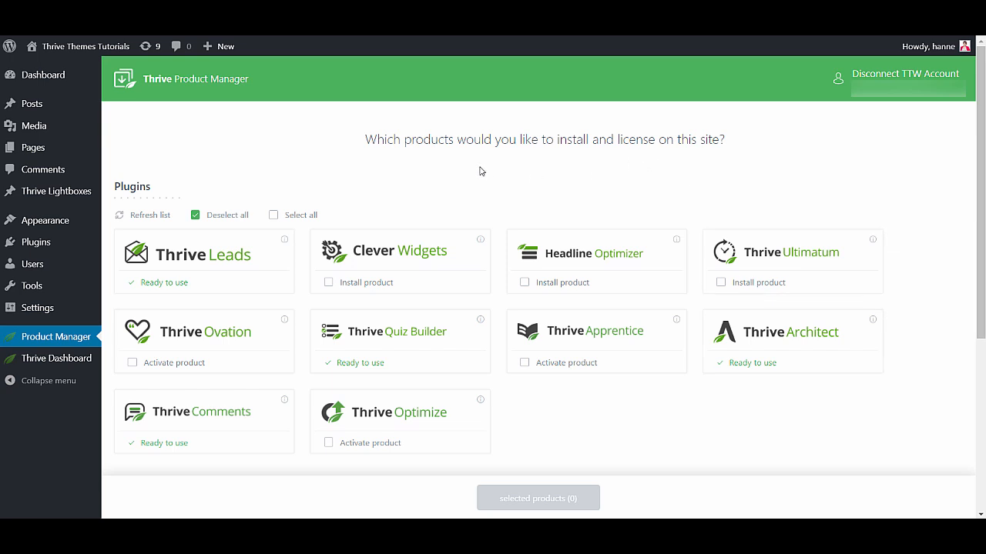
mouse_move(487, 168)
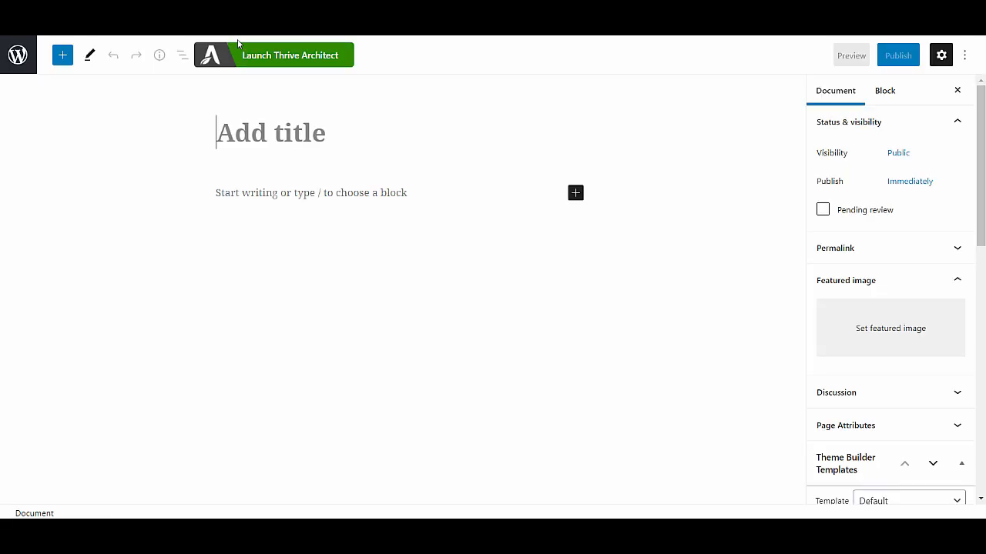
Title the page 'Lead generation page' and launch it in Thrive Architect.
type("Lead ge")
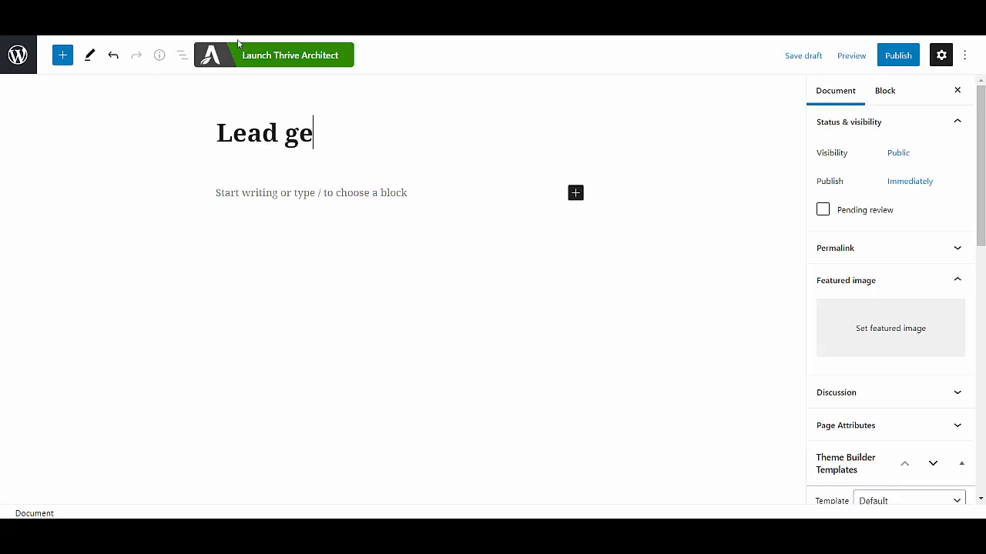
type("neration page")
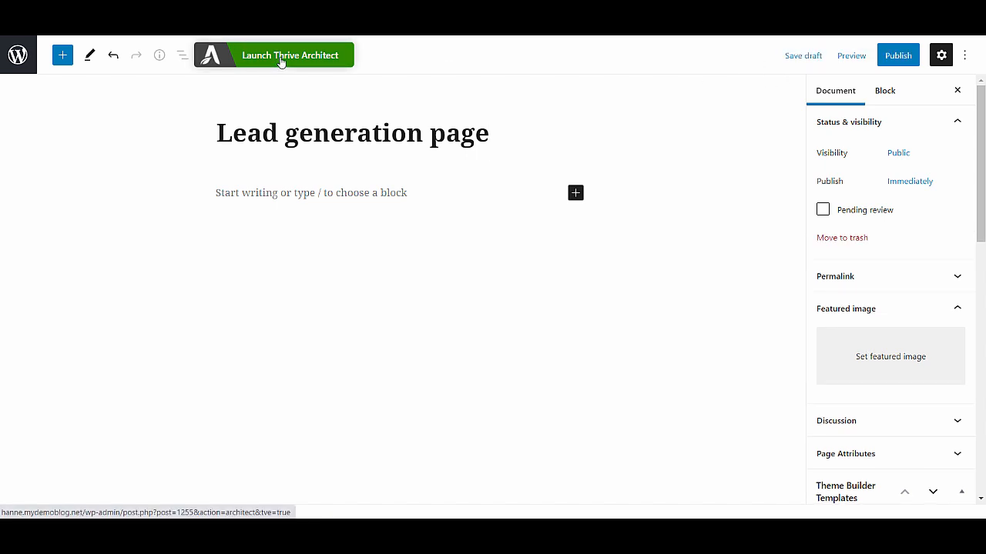
left_click(289, 56)
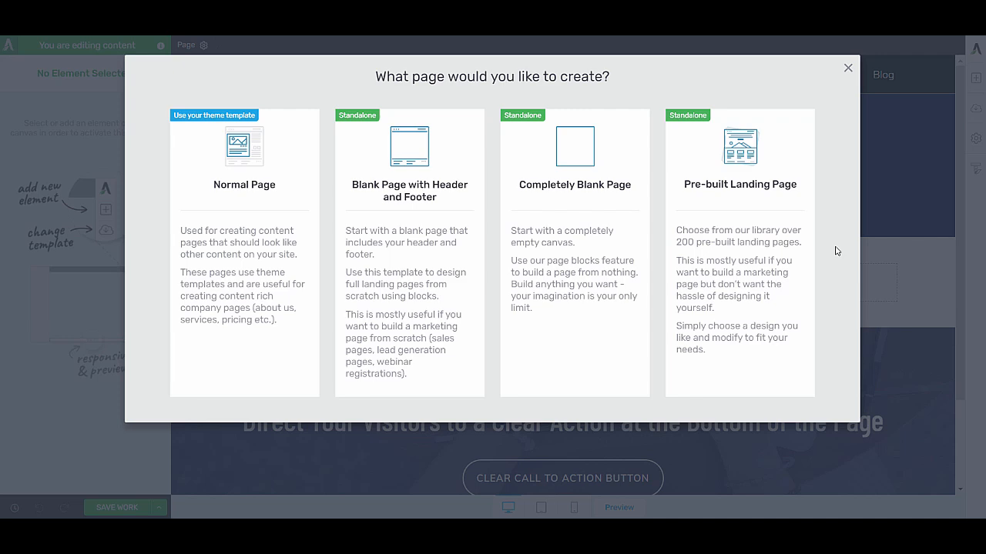
Apply the Online Course Smart lead generation pre-built landing page template.
left_click(739, 154)
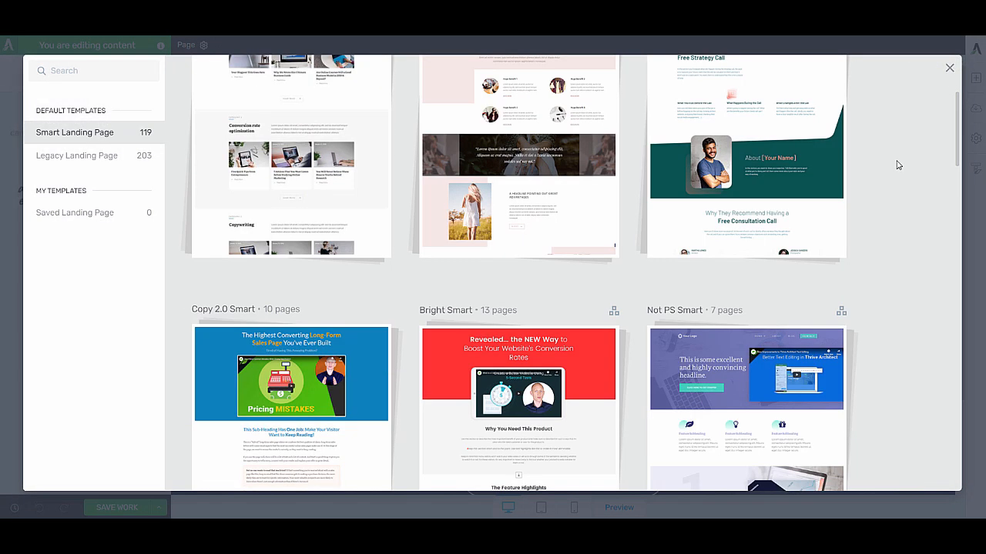
scroll("down", 3)
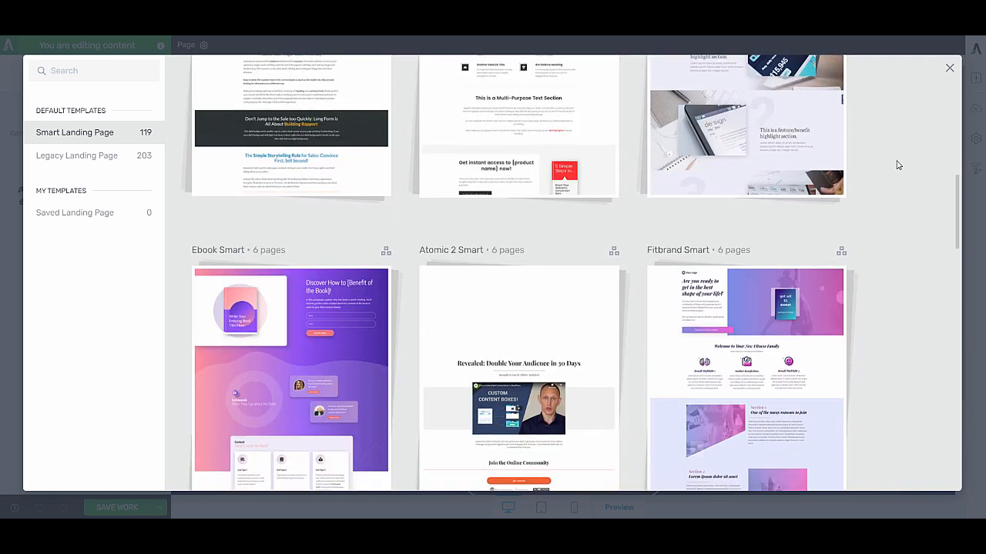
scroll("down", 3)
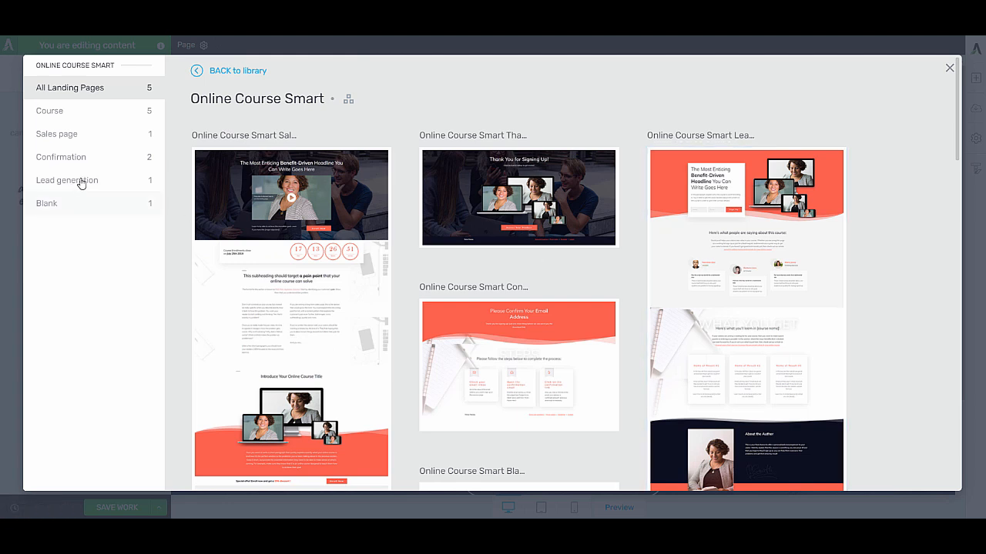
left_click(68, 178)
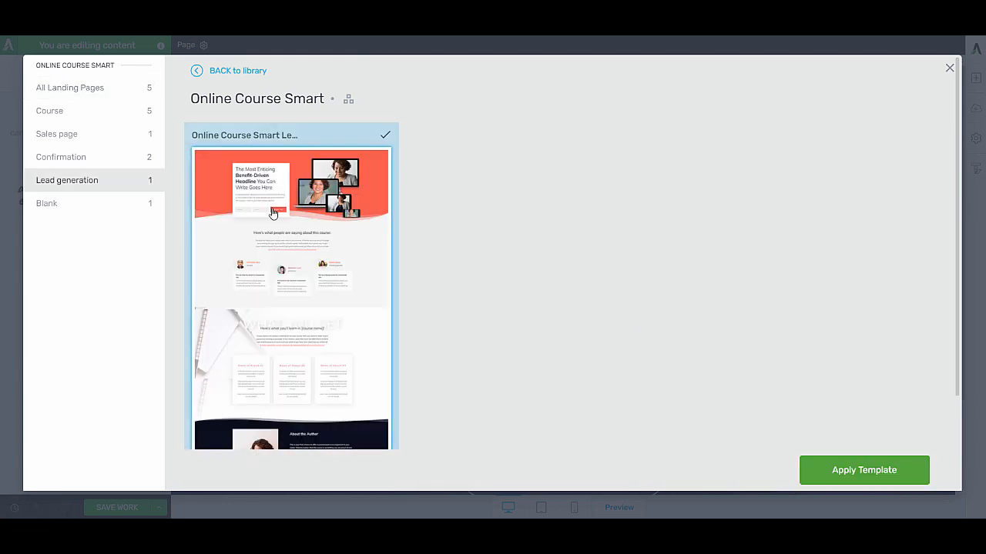
left_click(863, 470)
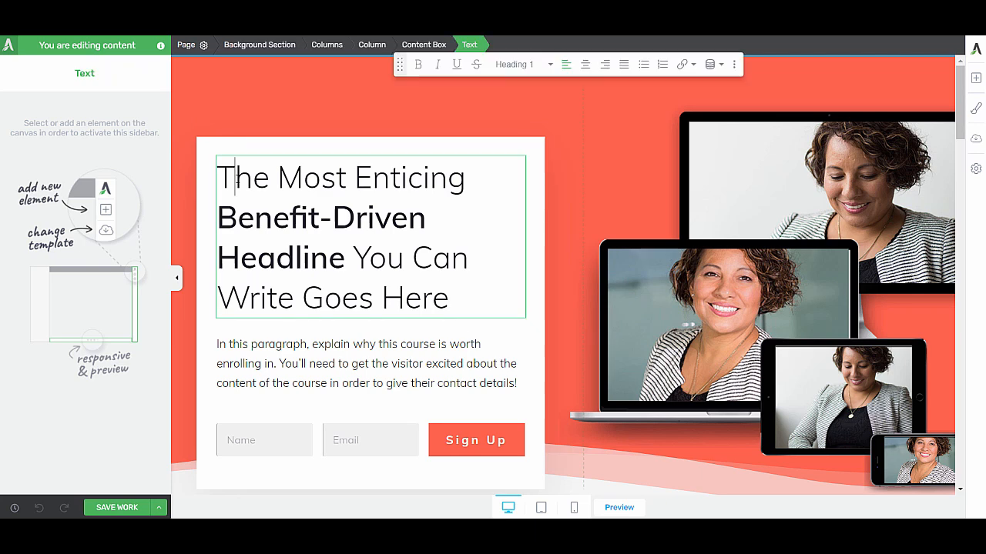
Rewrite the headline's first part to 'Write your own'.
left_click_drag(218, 178, 434, 217)
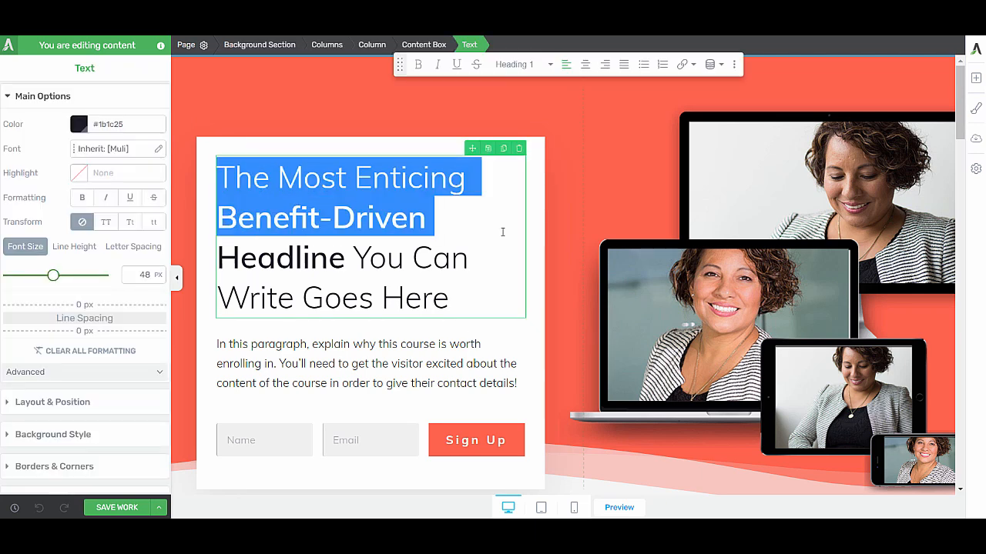
type("Write your o")
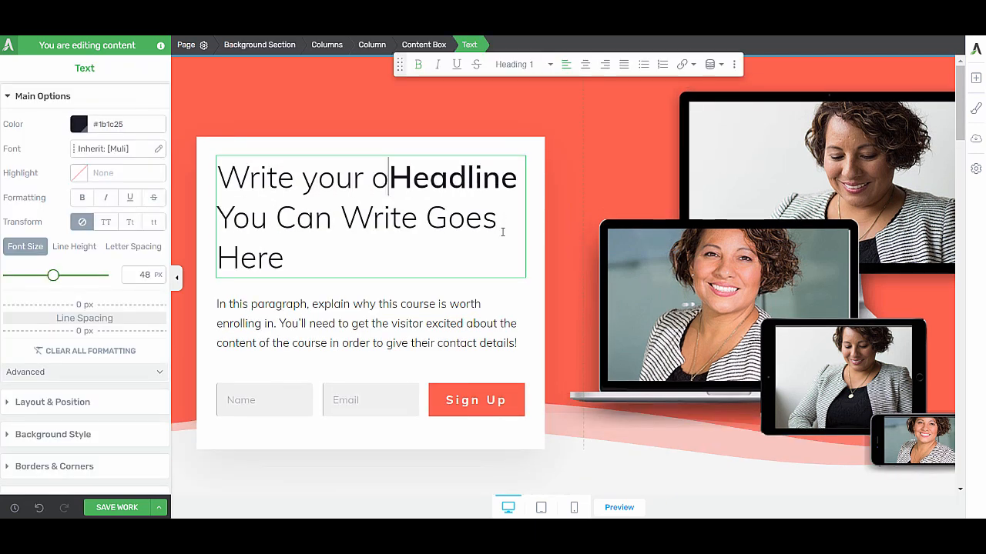
type("wn")
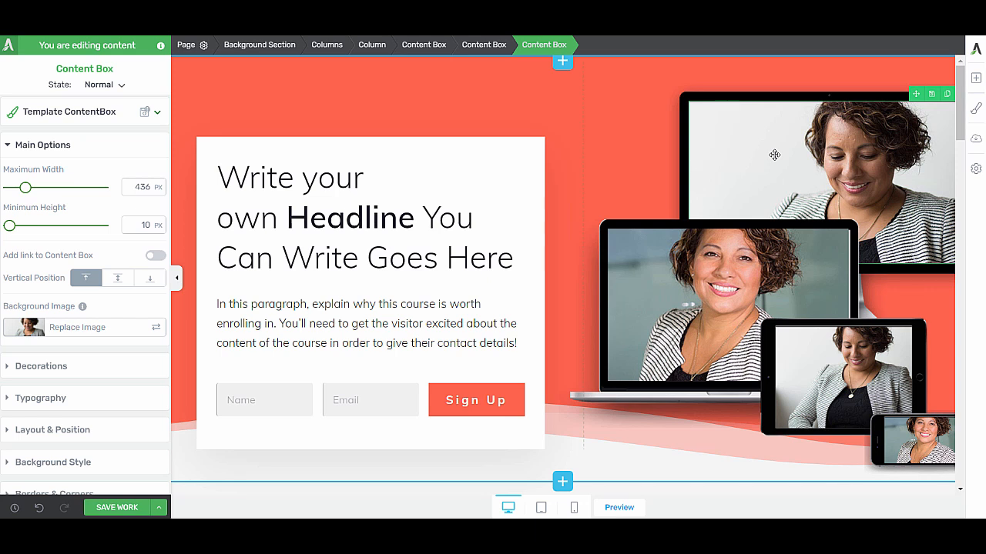
mouse_move(71, 334)
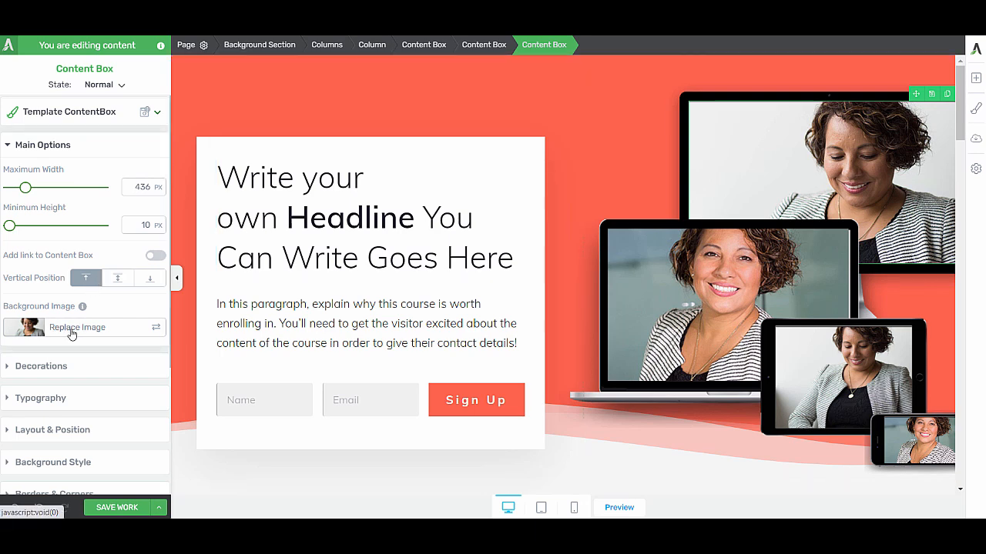
Swap the hero content box image for the woman-at-whiteboard photo from the Media Library.
left_click(77, 326)
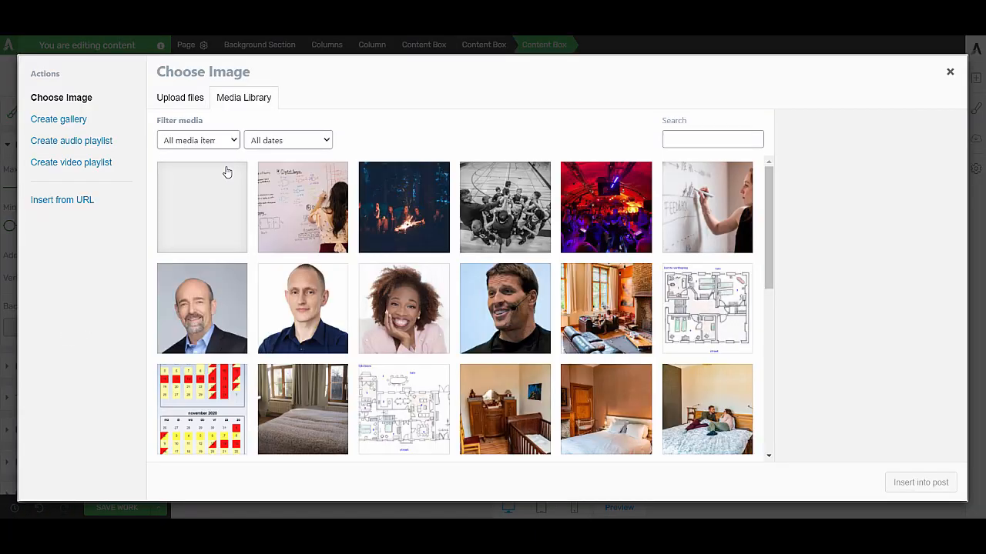
left_click(301, 207)
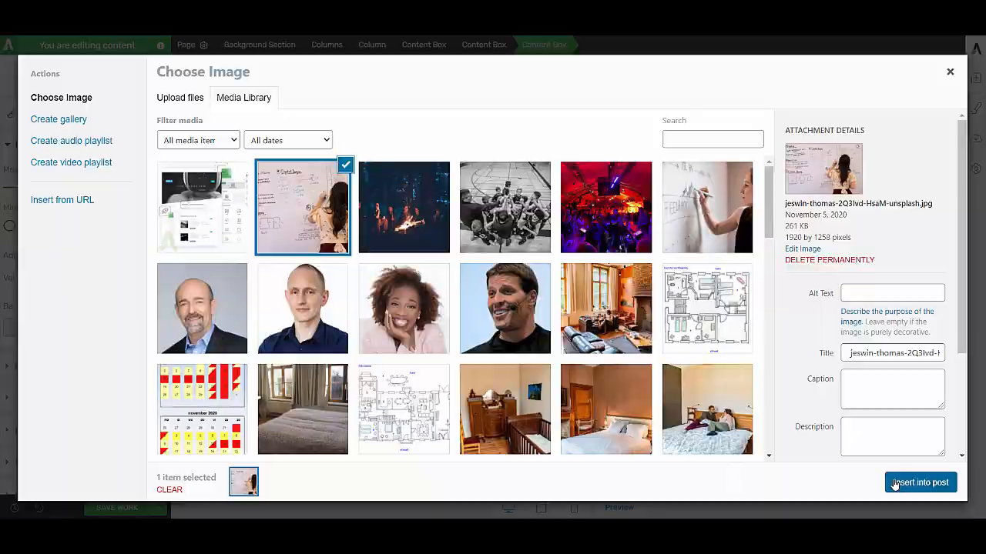
left_click(920, 482)
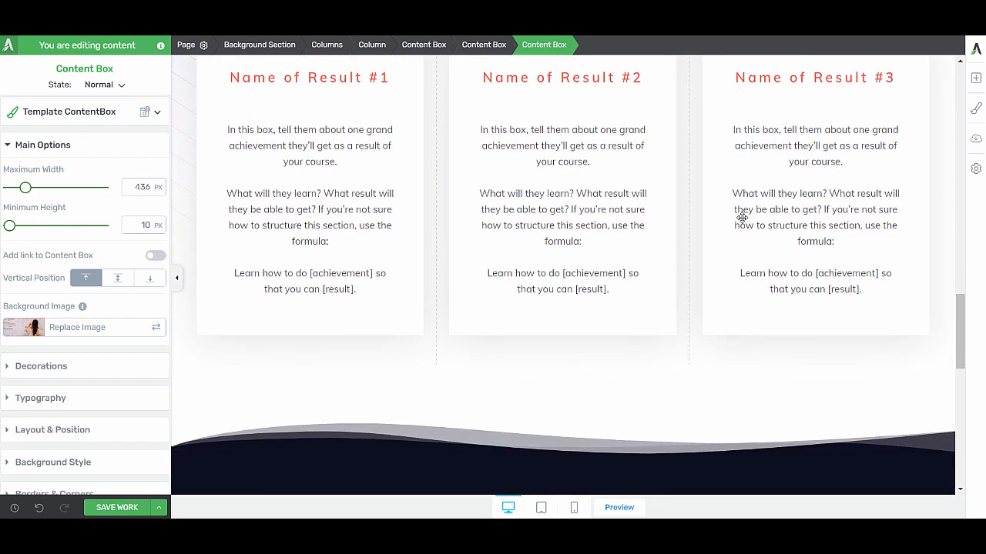
scroll("down", 3)
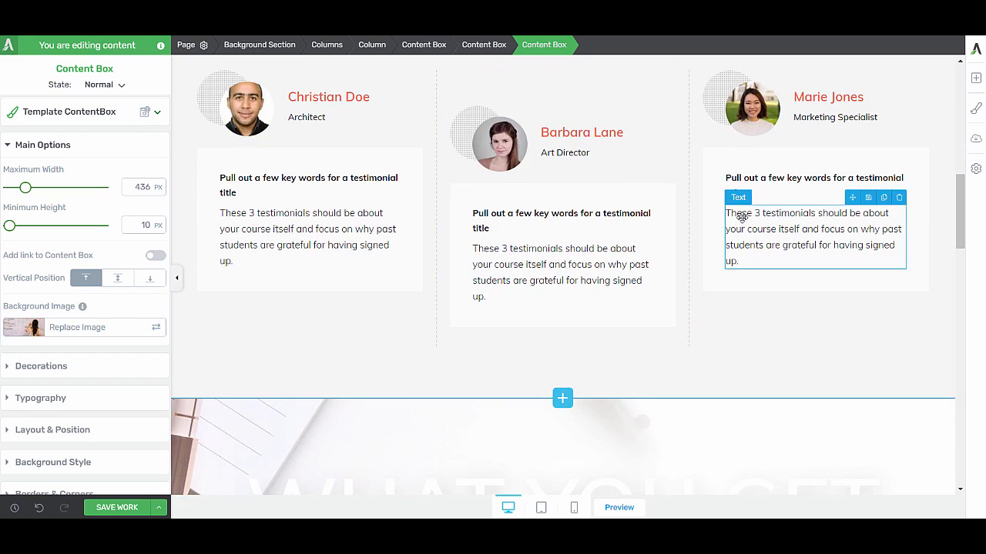
scroll("down", 3)
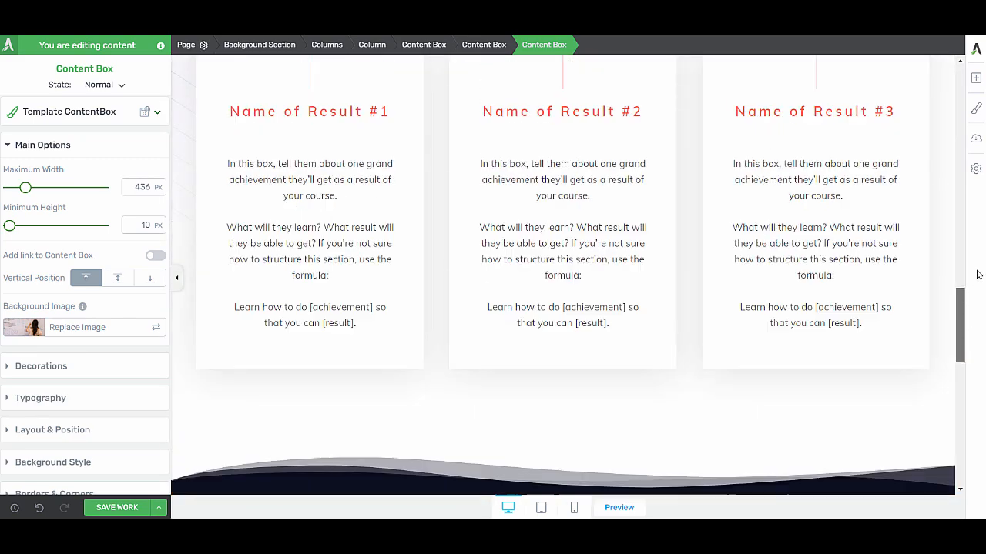
scroll("down", 3)
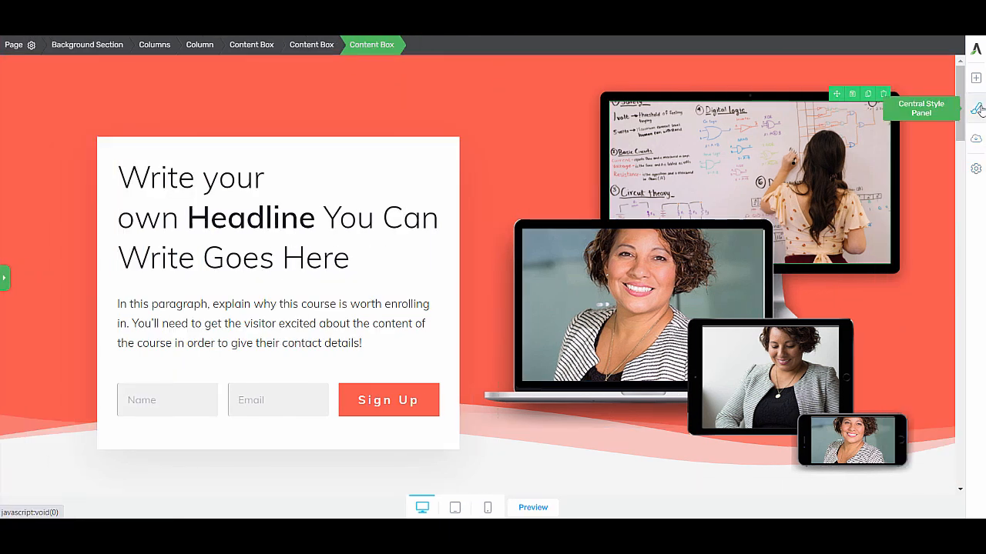
Browse the Master Template Colors palettes and choose the orange Standard 02.
left_click(975, 108)
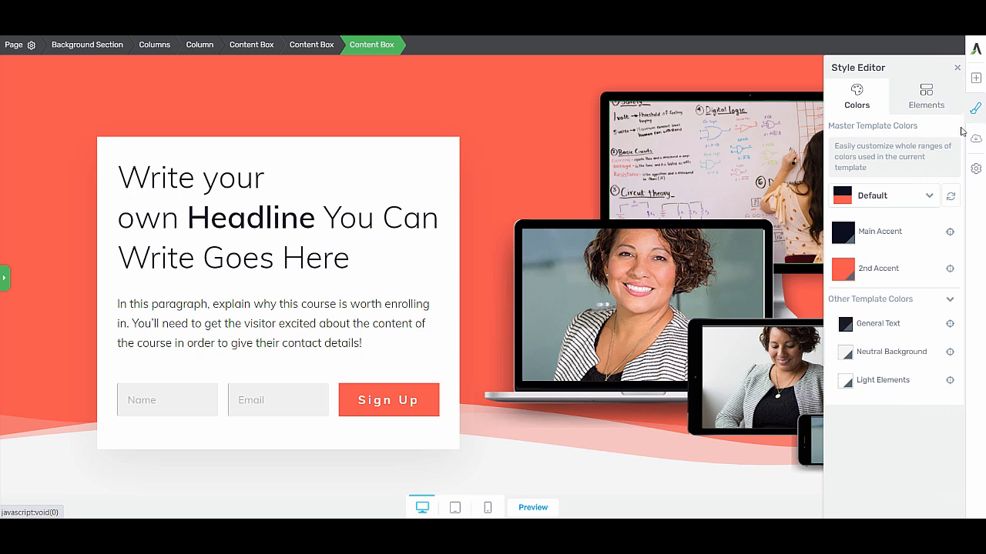
left_click(931, 195)
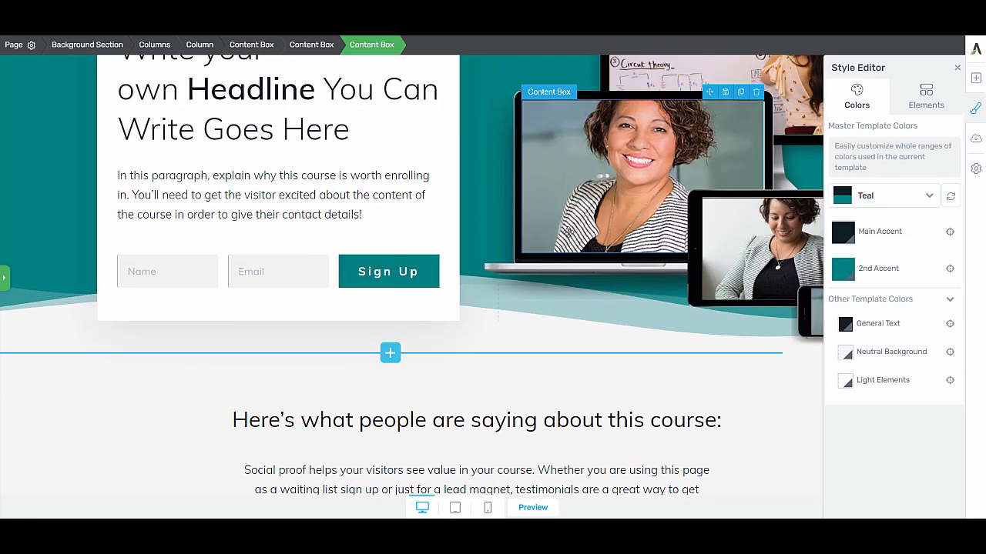
scroll("down", 3)
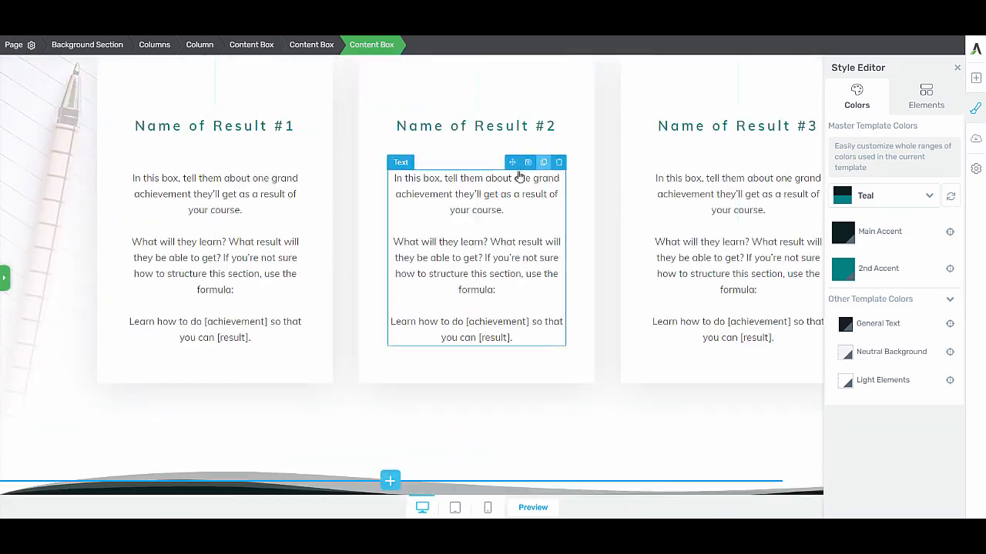
scroll("down", 3)
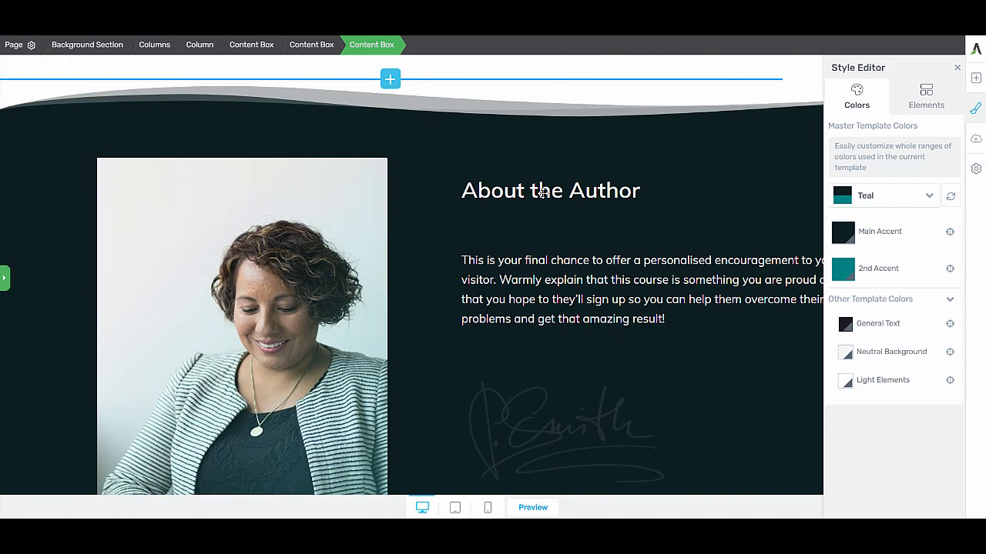
scroll("down", 3)
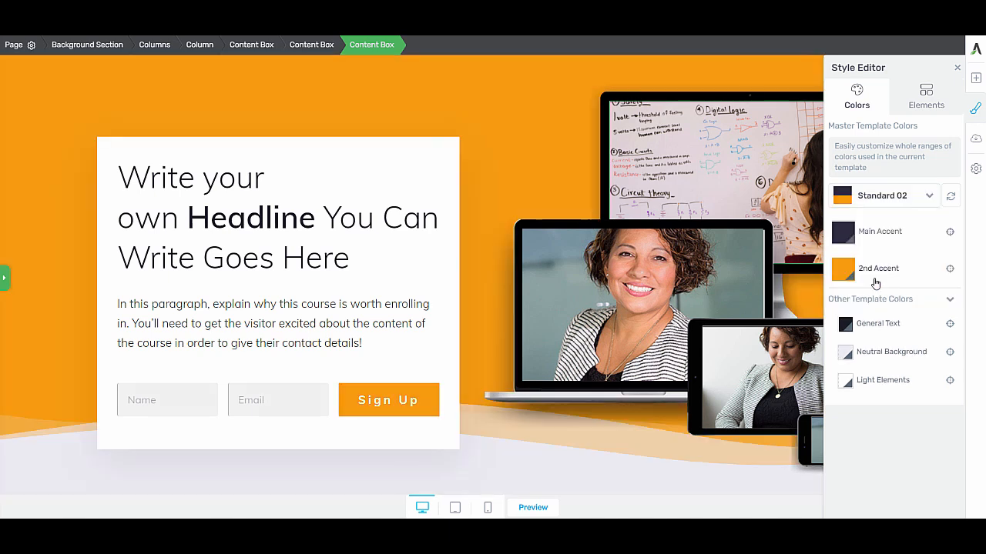
Set the 2nd Accent to a darker orange from My Colors.
left_click(844, 268)
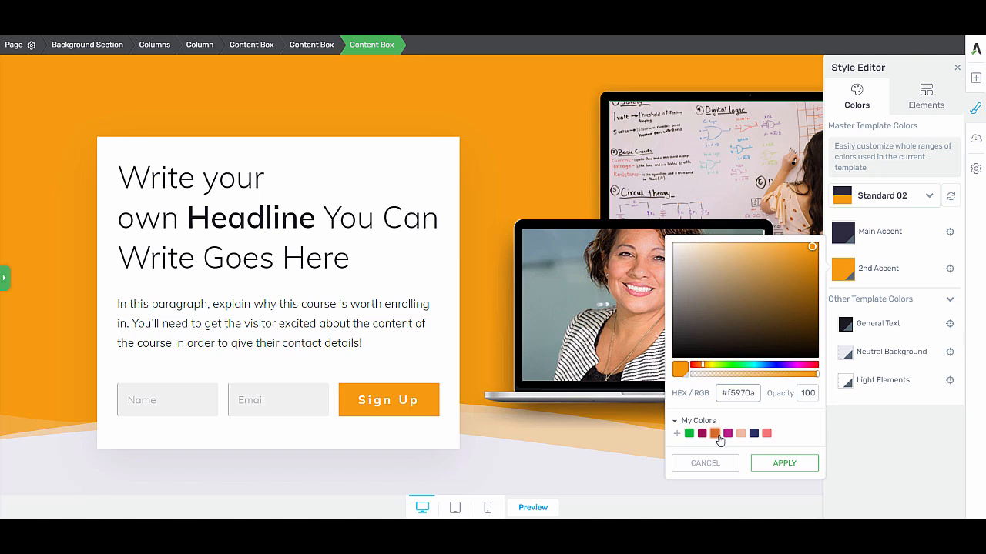
left_click(784, 462)
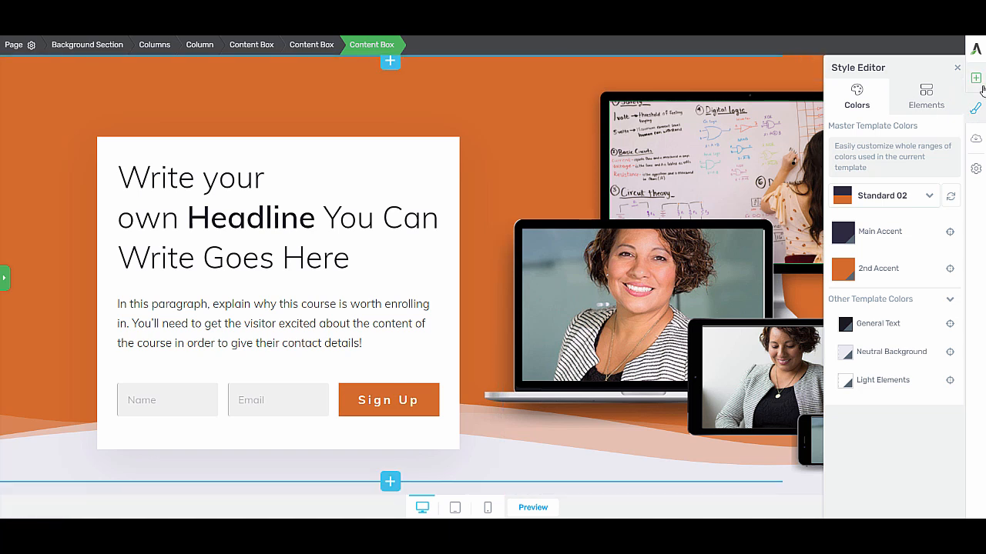
left_click(958, 68)
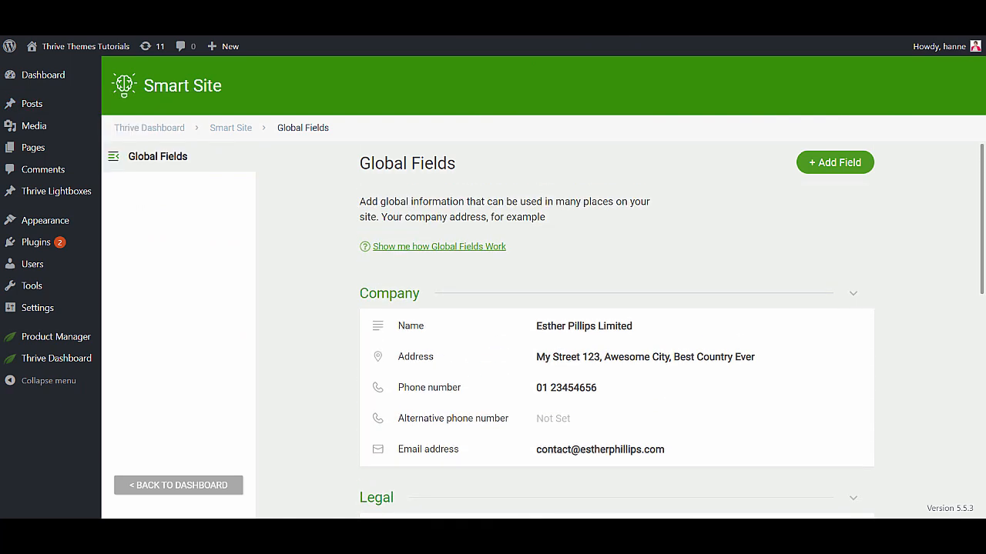
mouse_move(514, 260)
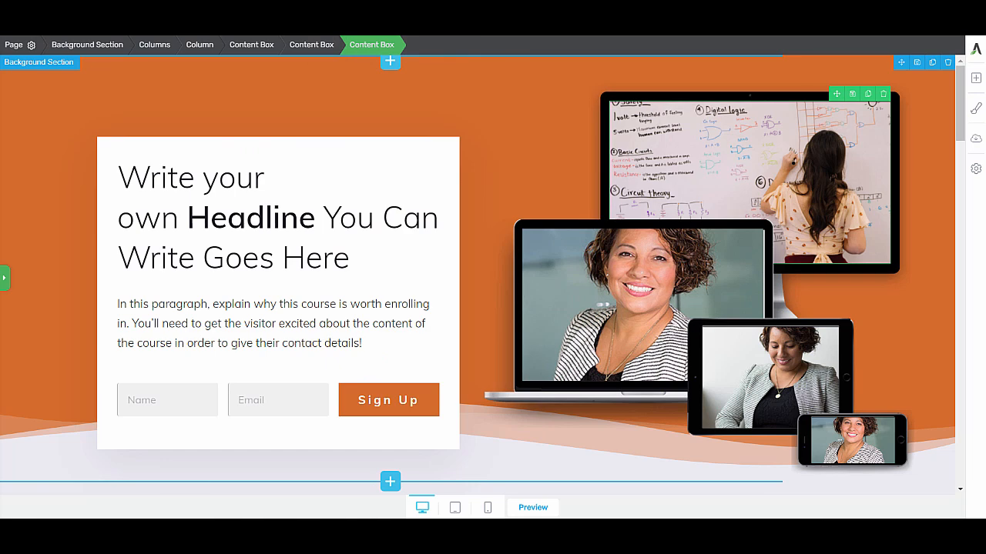
mouse_move(470, 58)
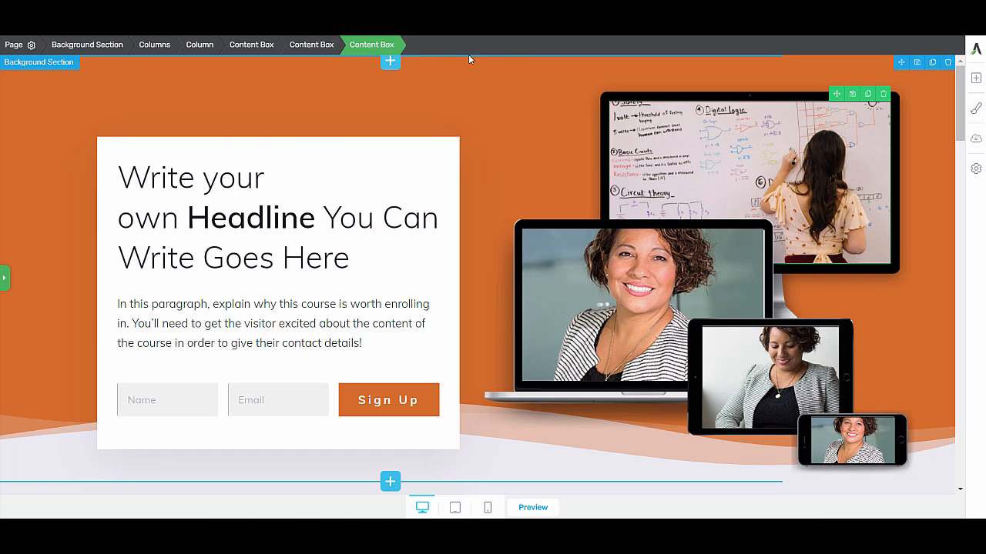
scroll("down", 3)
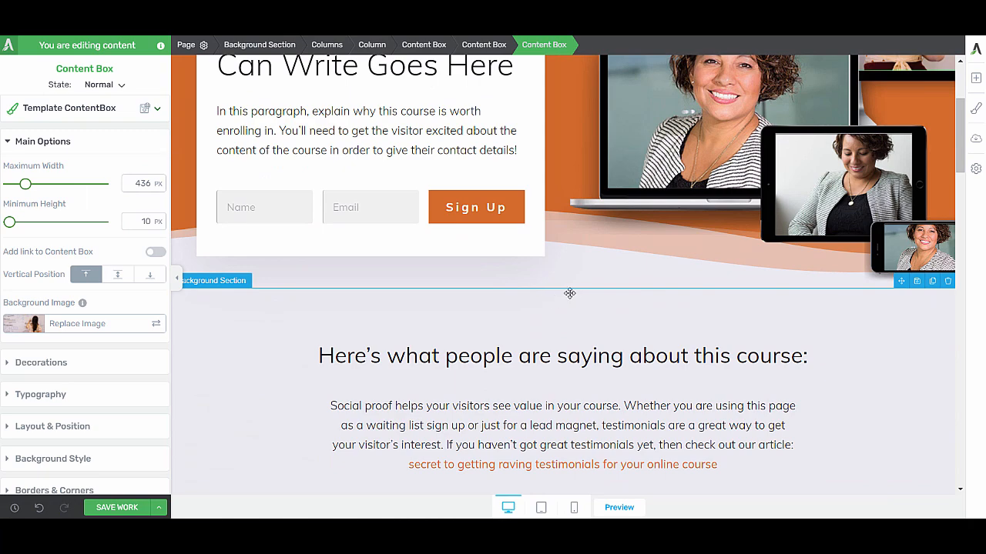
scroll("down", 3)
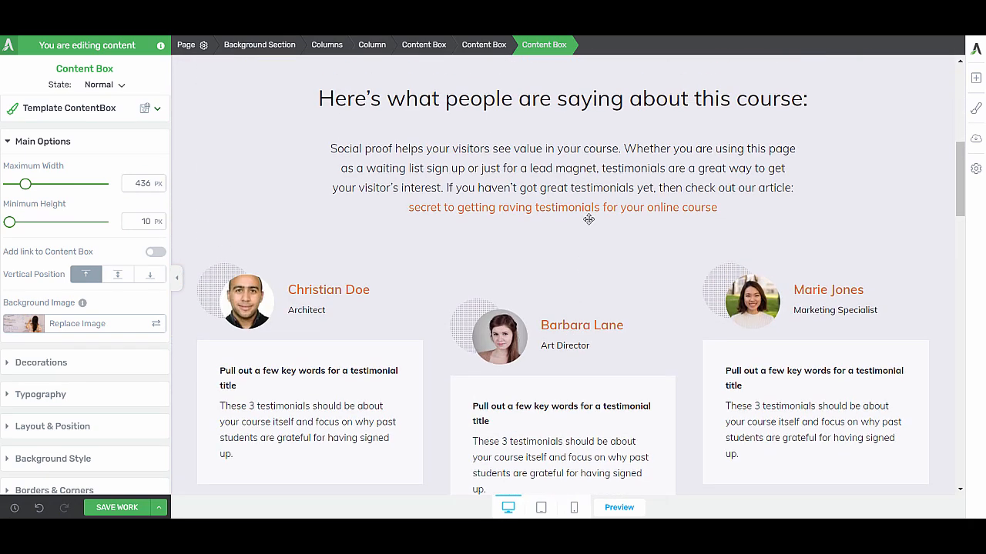
scroll("down", 3)
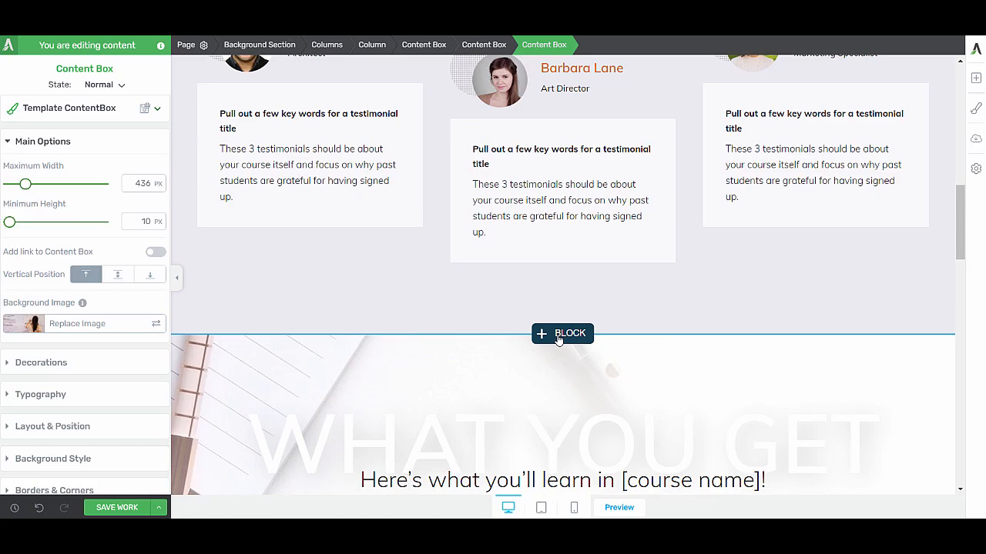
Give the pain-point section the chalkboard photo as its background image layer.
left_click(561, 333)
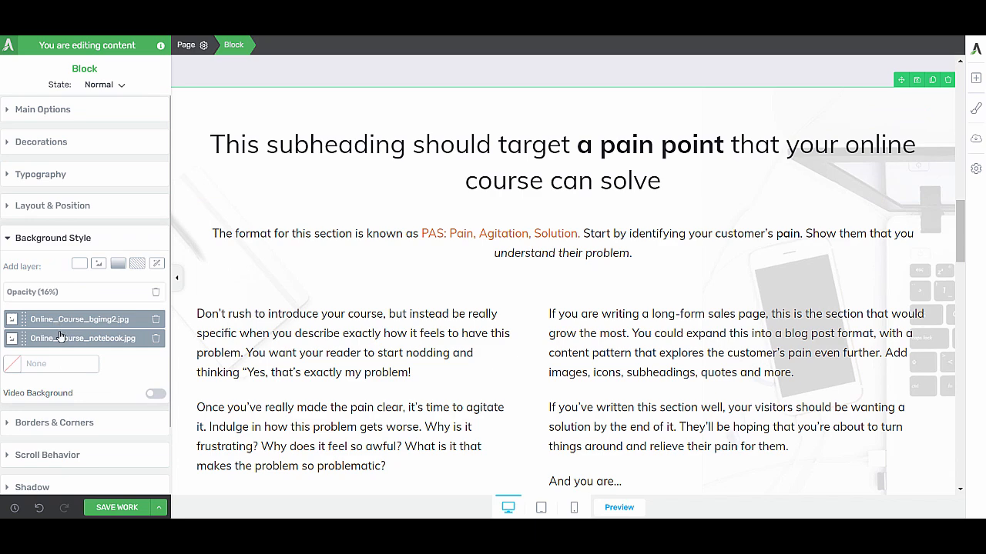
left_click(83, 339)
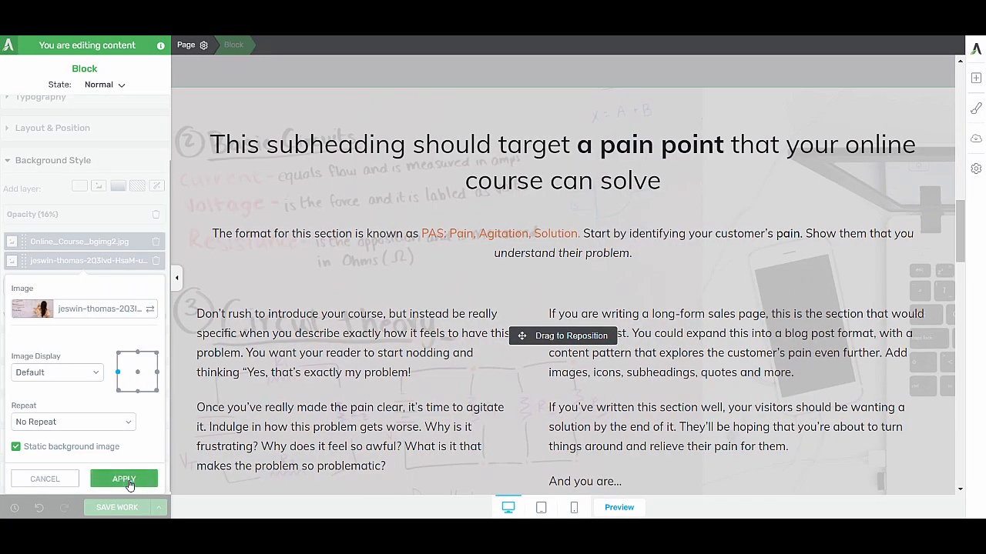
left_click(123, 479)
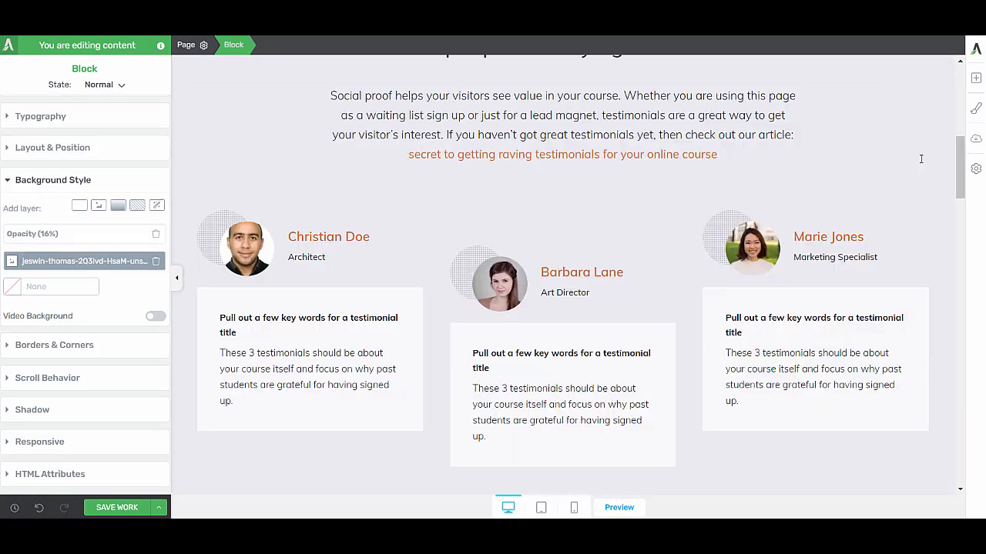
scroll("down", 3)
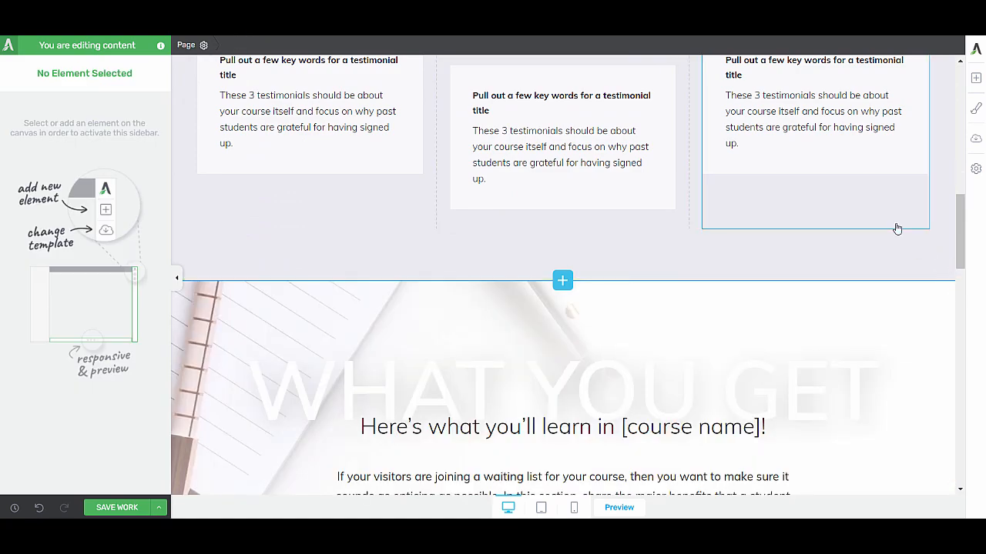
Insert a Countdown element under the hero headline using a boxed-digit design.
scroll("down", 3)
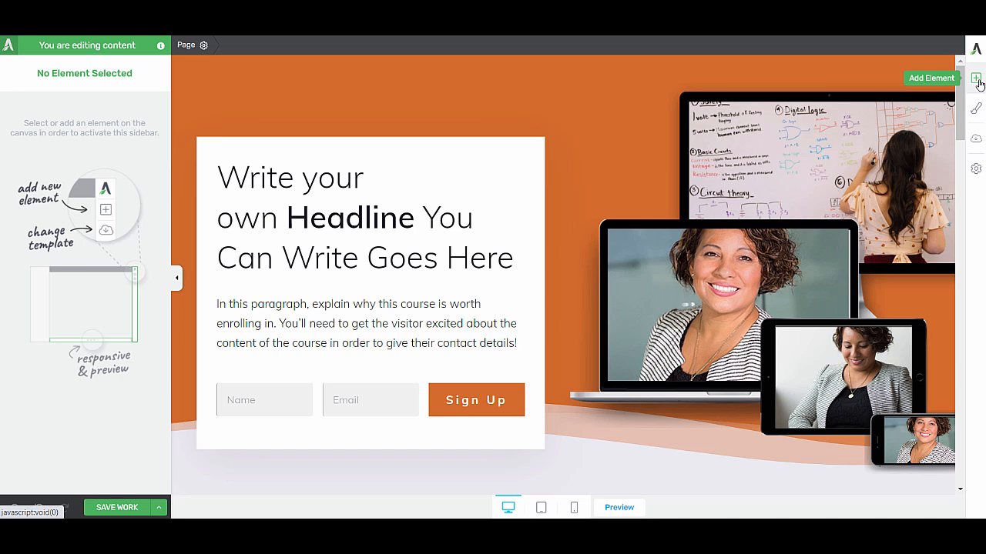
left_click(977, 77)
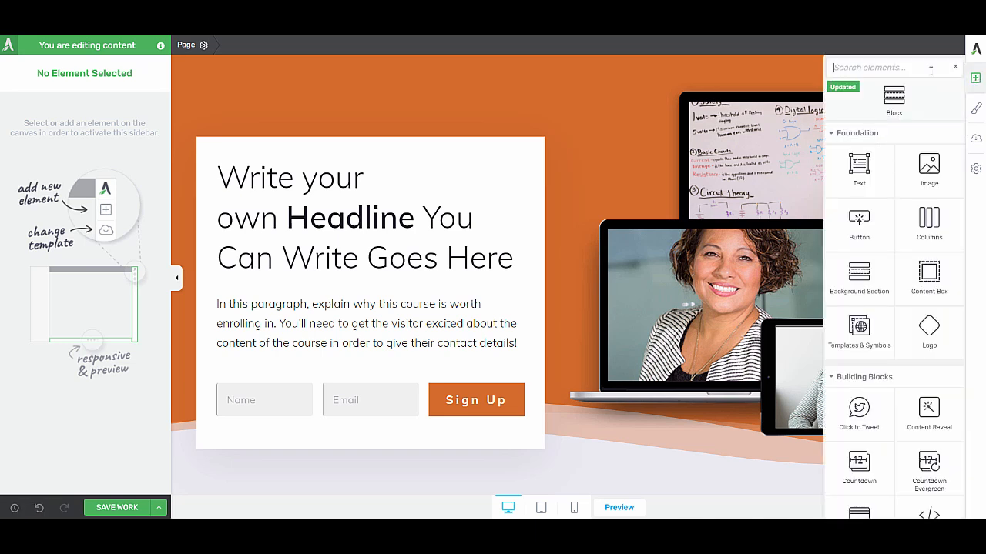
type("count")
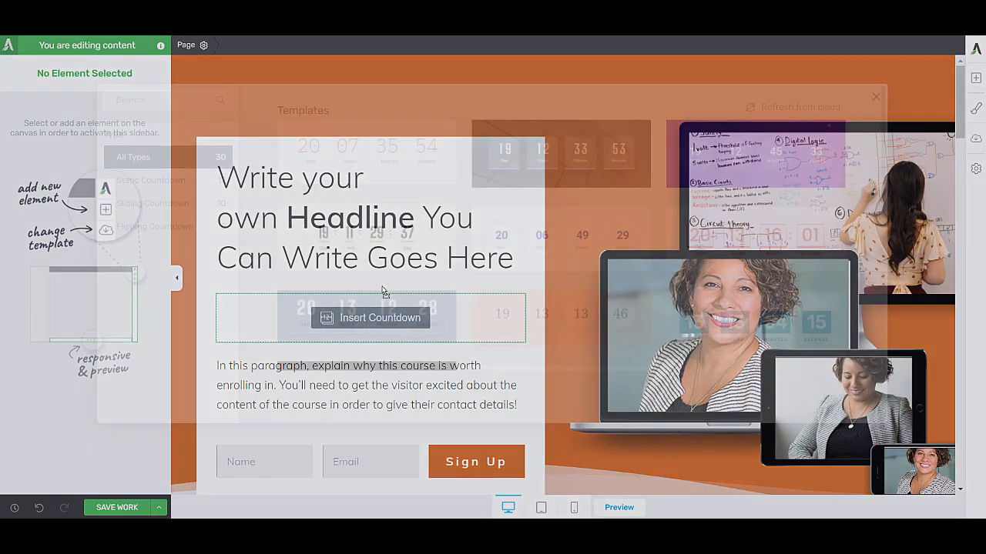
left_click(370, 317)
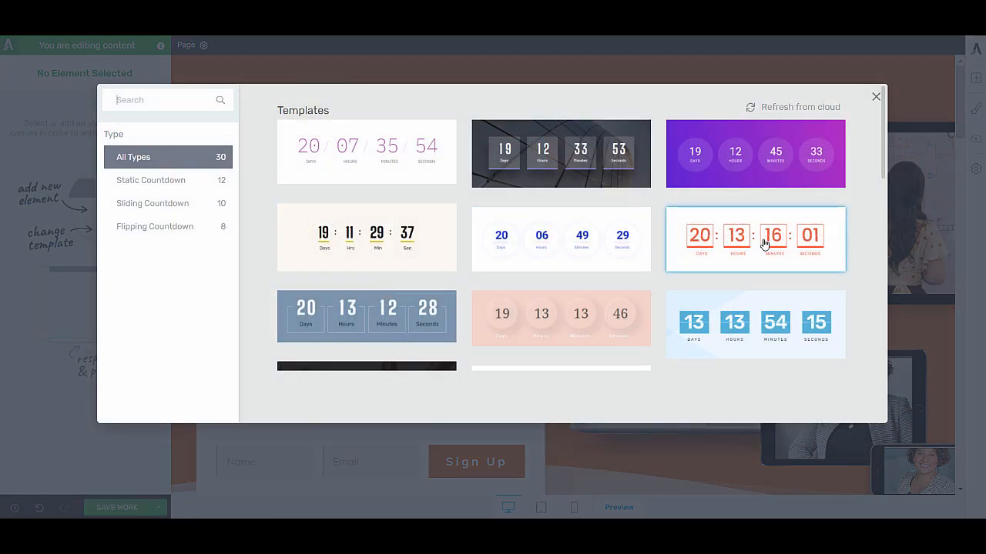
left_click(755, 239)
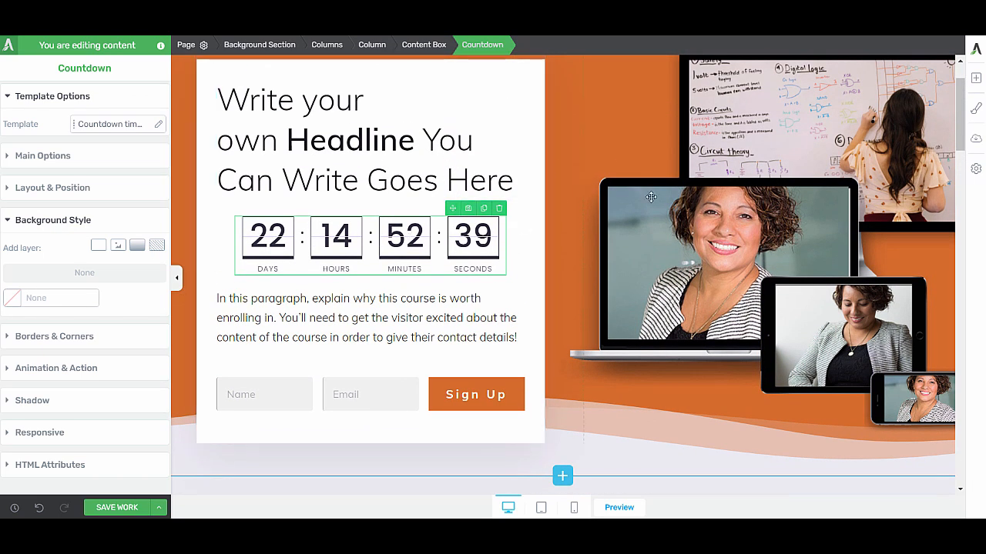
left_click(974, 108)
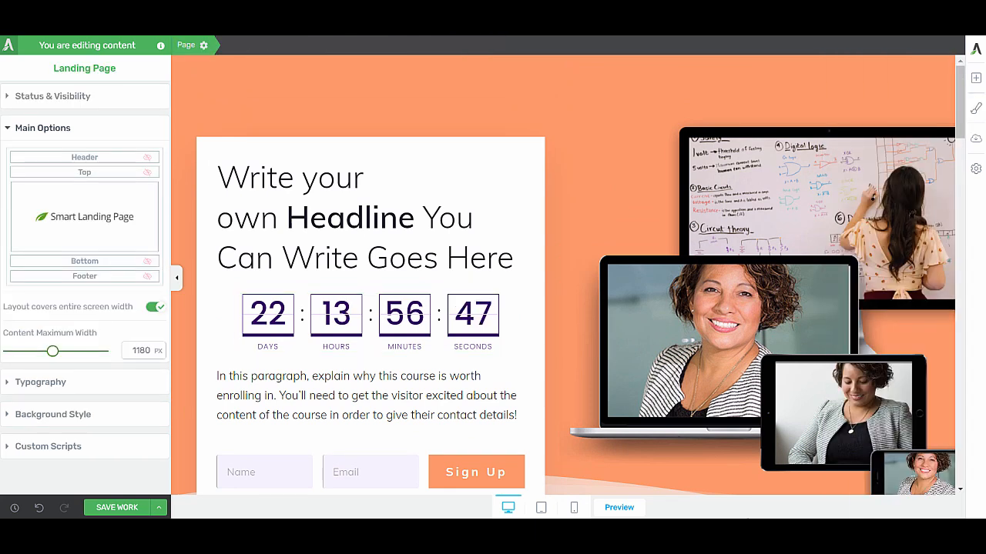
Preview at tablet and phone widths, then hide the What You Get section on mobile.
left_click(541, 509)
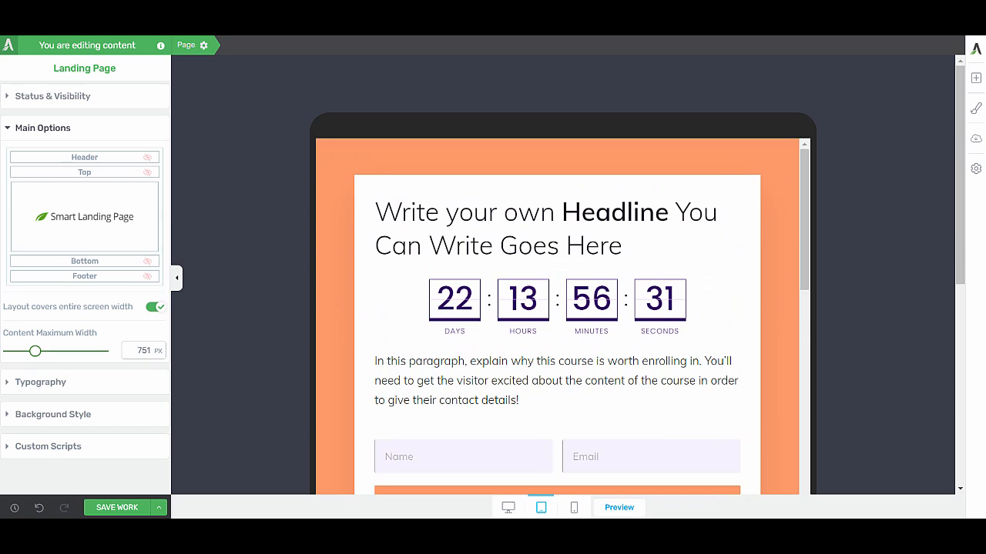
left_click(573, 507)
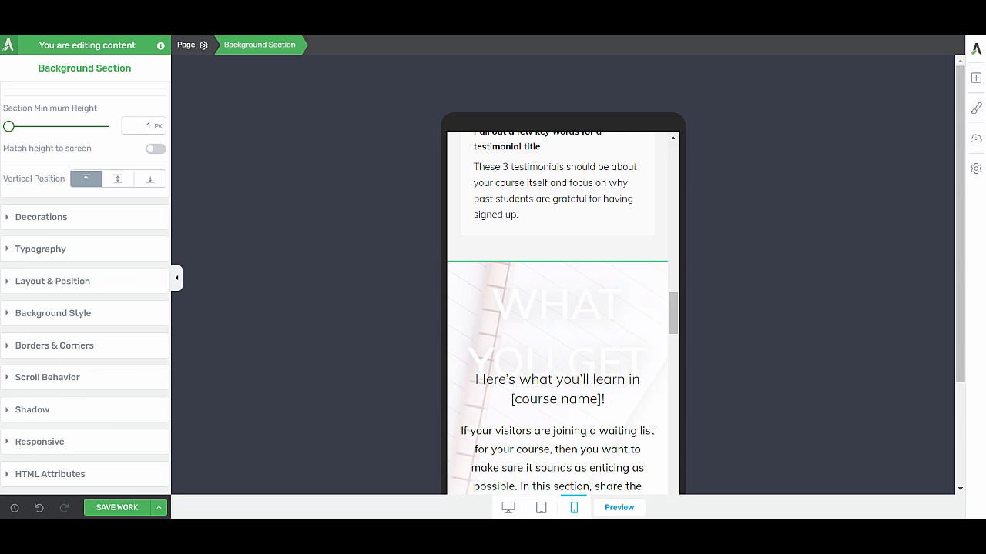
mouse_move(74, 442)
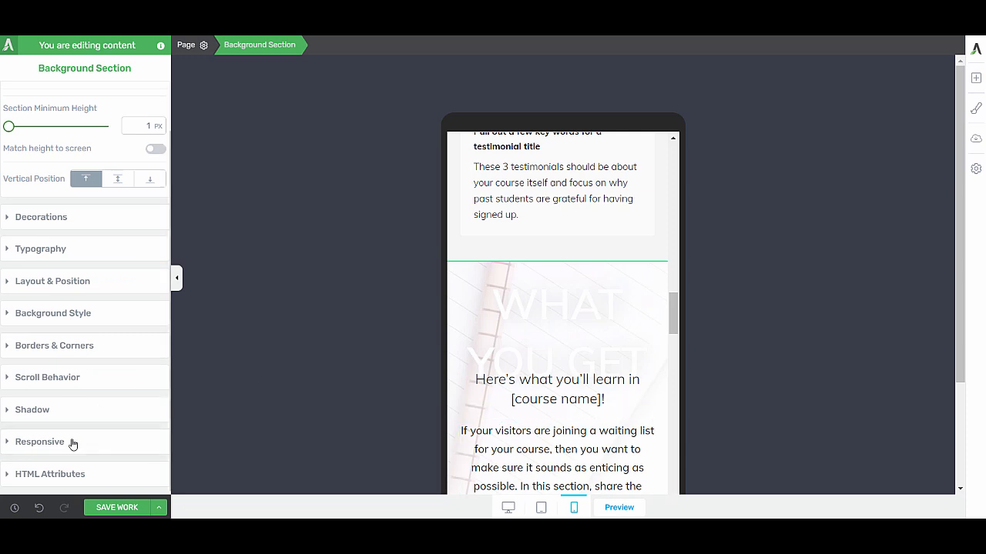
left_click(40, 441)
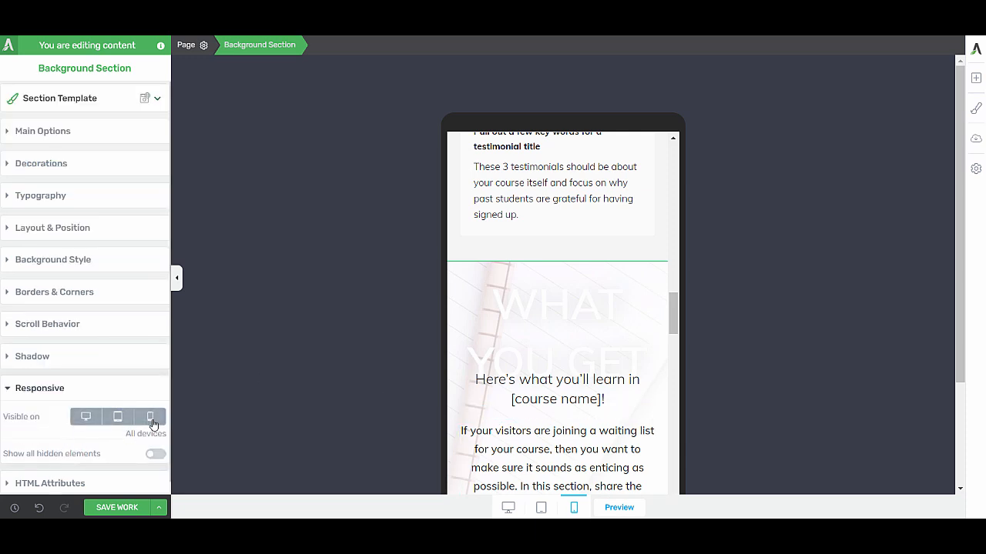
left_click(151, 416)
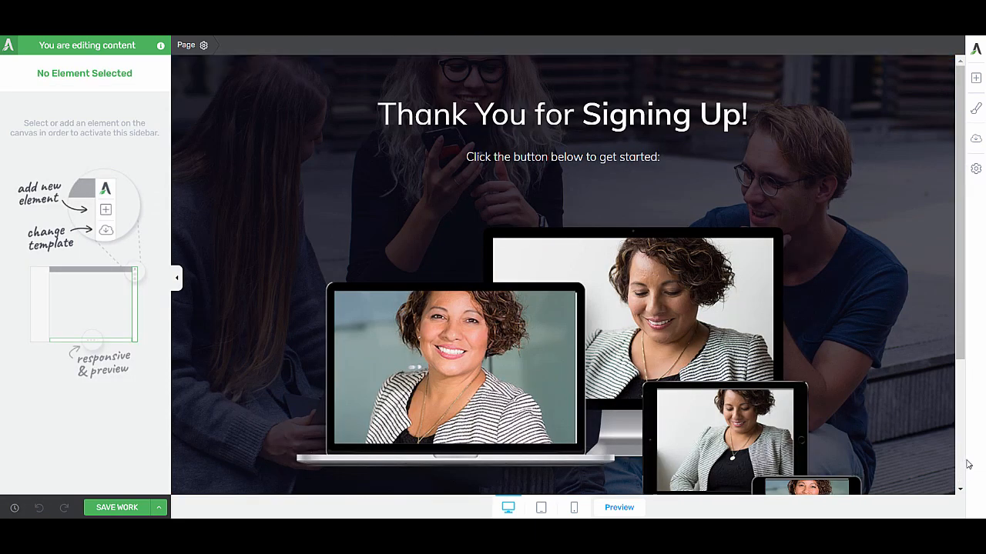
Scroll down the landing page before moving to the Best Landing Page Builder post.
scroll("down", 3)
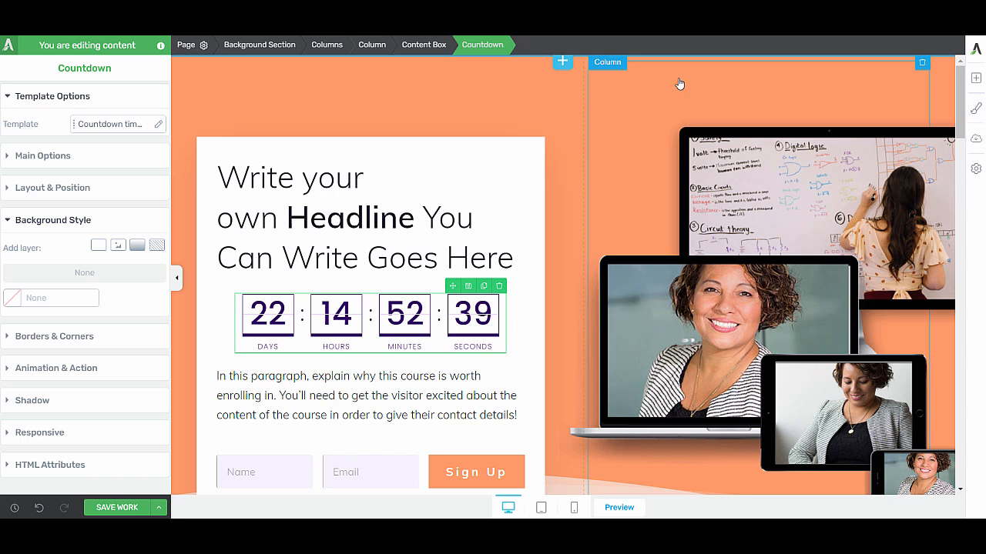
mouse_move(681, 83)
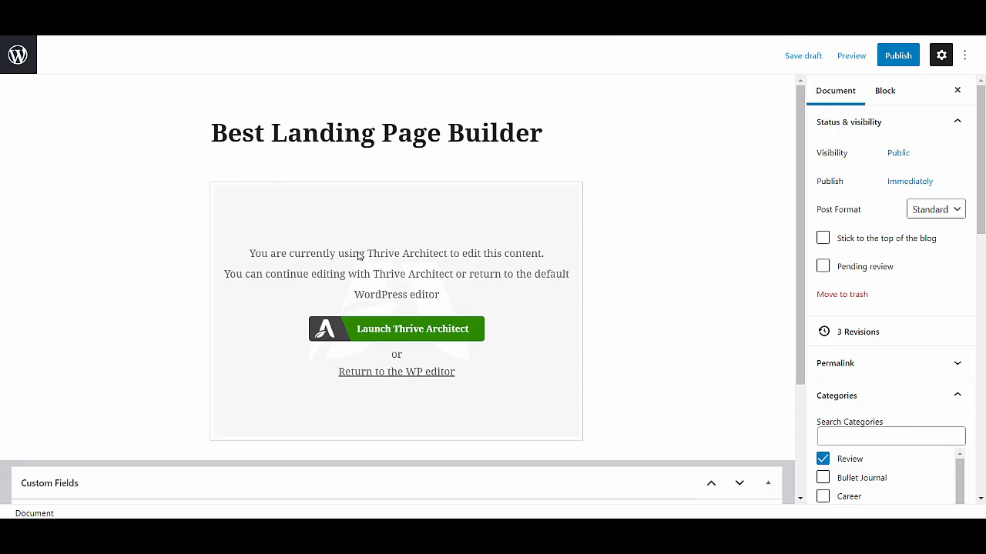
Launch visual editing of the Best Landing Page Builder post and place a checkmark list below its text block.
left_click(396, 329)
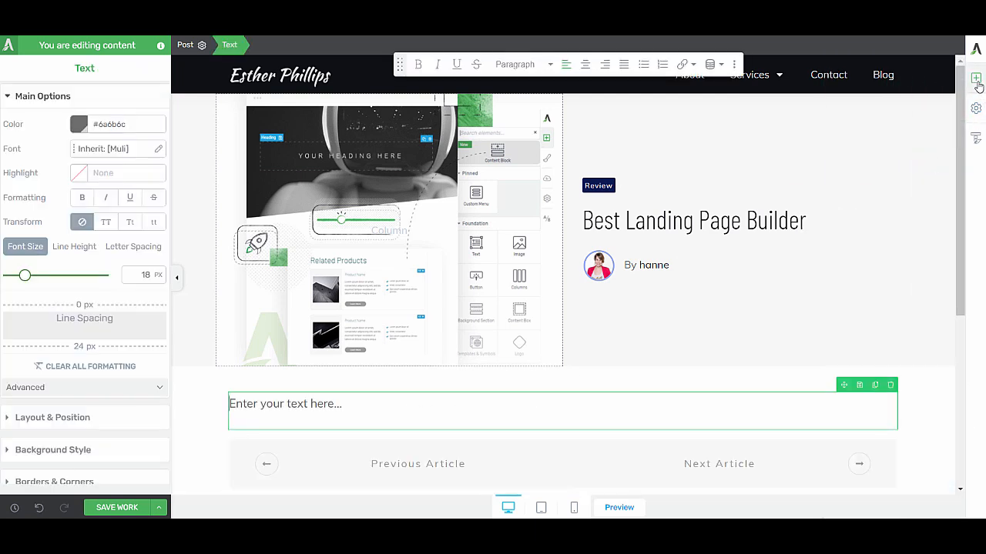
left_click(977, 79)
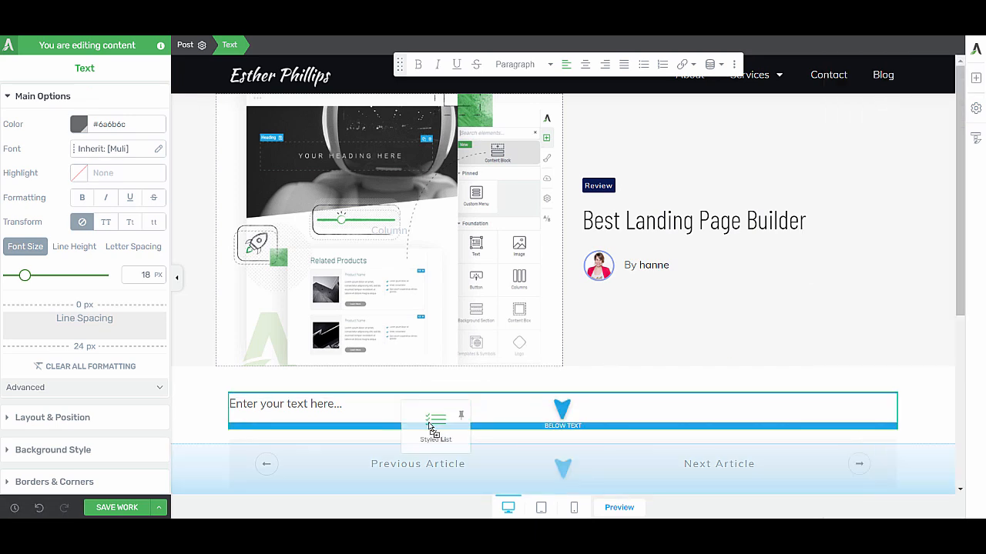
left_click(434, 423)
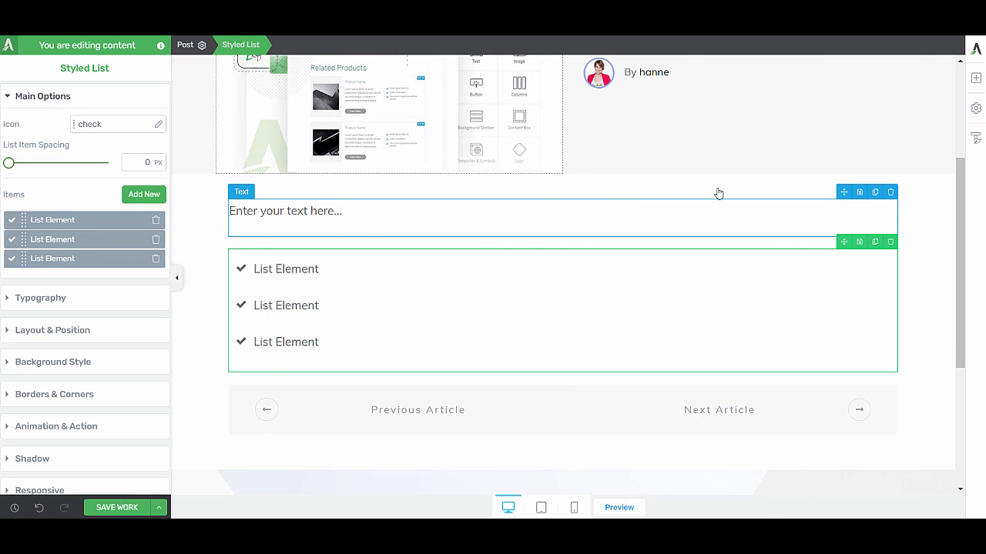
left_click(975, 77)
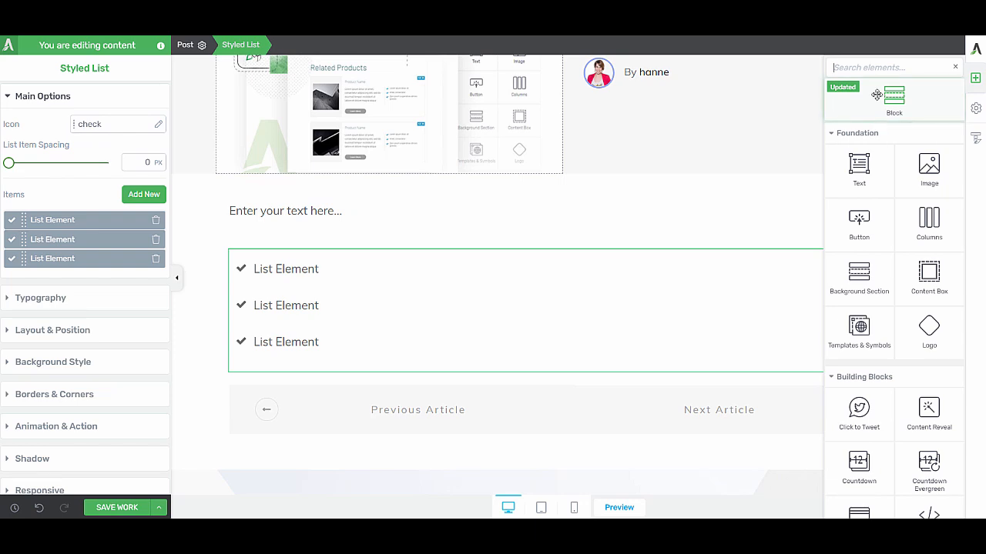
mouse_move(884, 105)
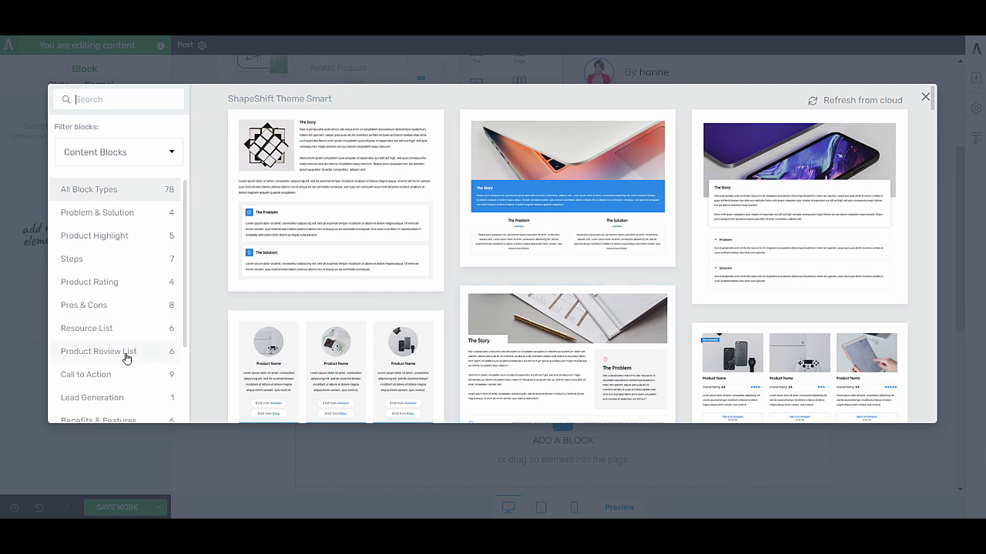
Insert the Our Top Rated Products block and give its first product the Thrive Architect screenshot.
left_click(98, 351)
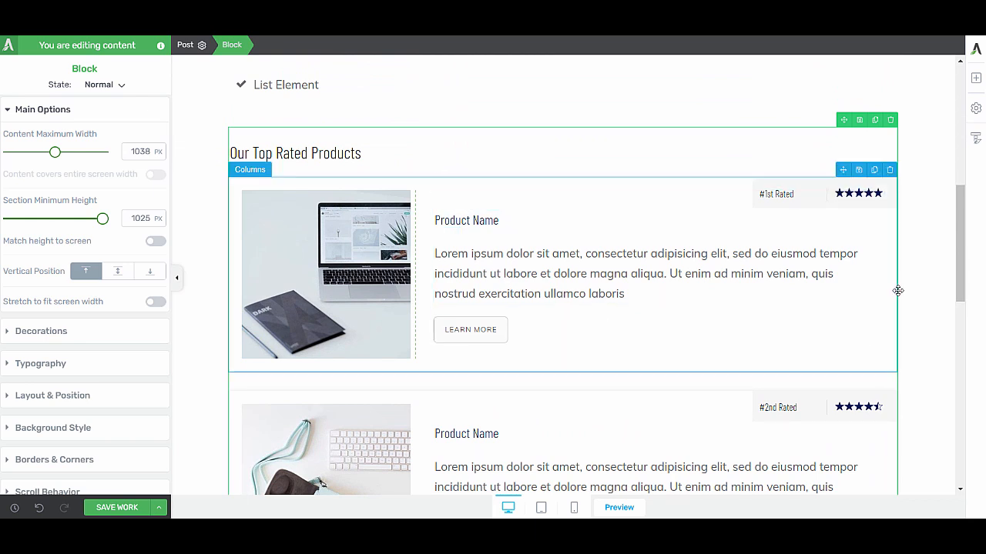
left_click(645, 274)
type("Thrive Architect")
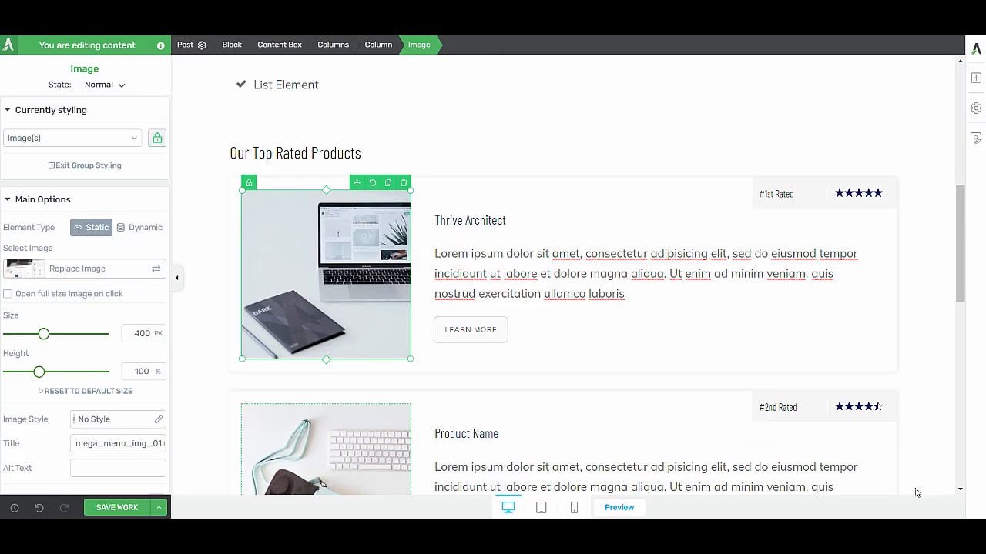
left_click(856, 194)
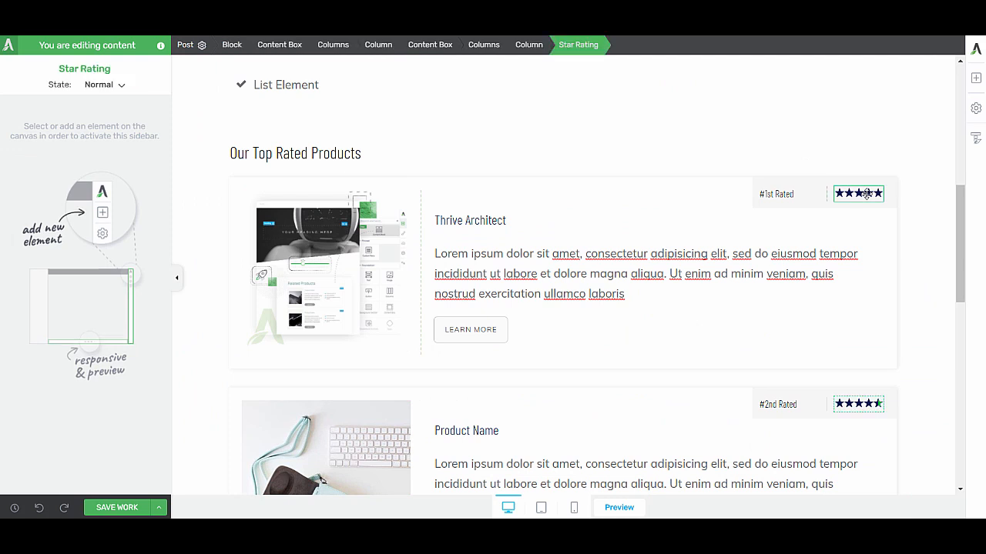
left_click(858, 194)
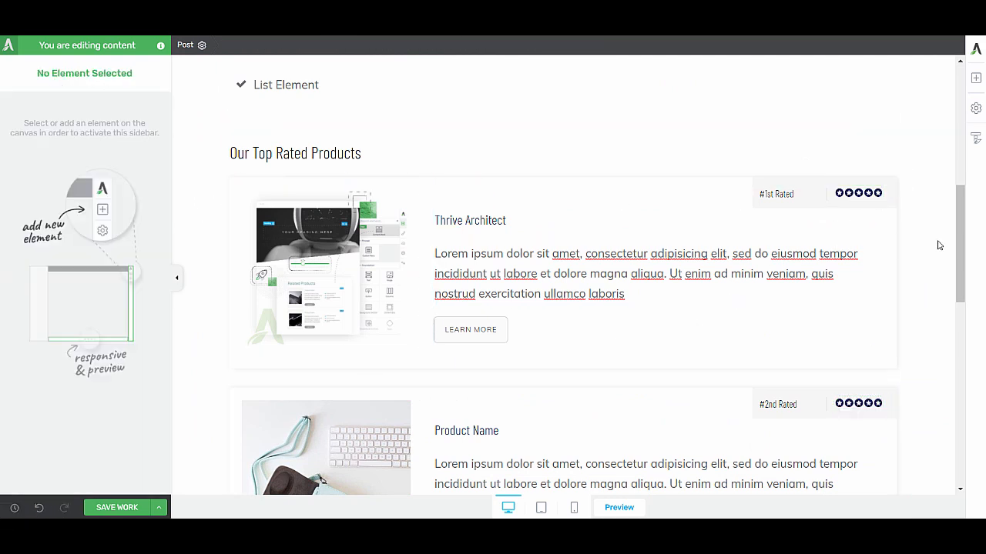
left_click(977, 77)
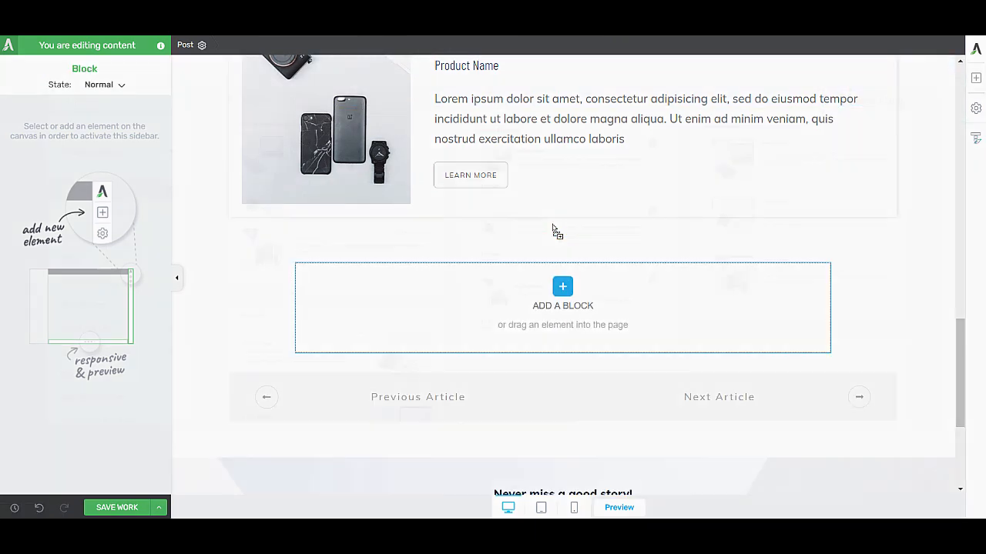
Insert a Pros & Cons content block beneath the top-rated products list.
left_click(563, 287)
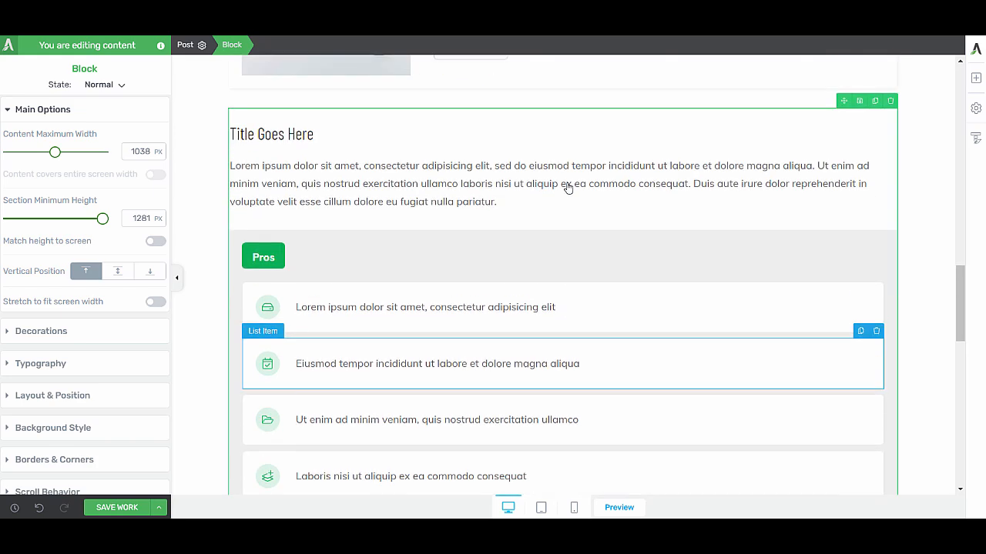
scroll("down", 3)
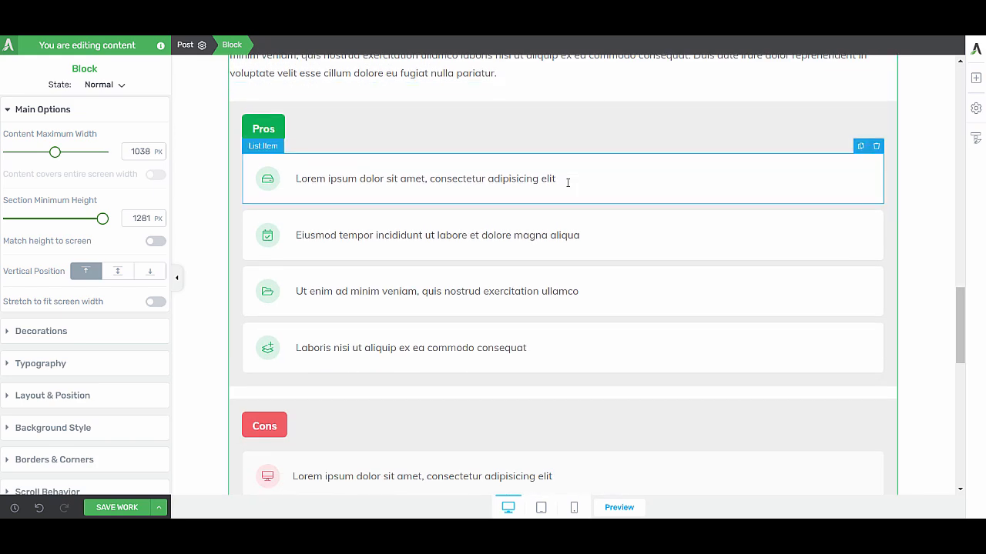